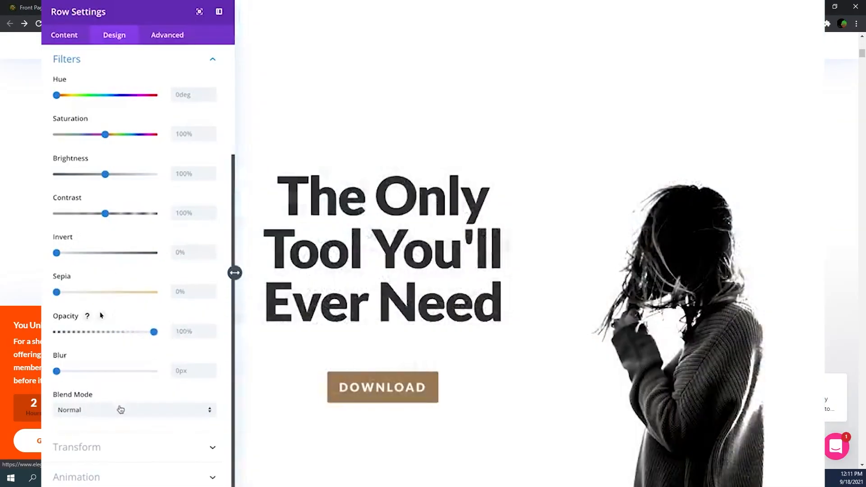
- Set the row's invert filter to full and raise the section's bottom divider height to 240px
left_click(133, 410)
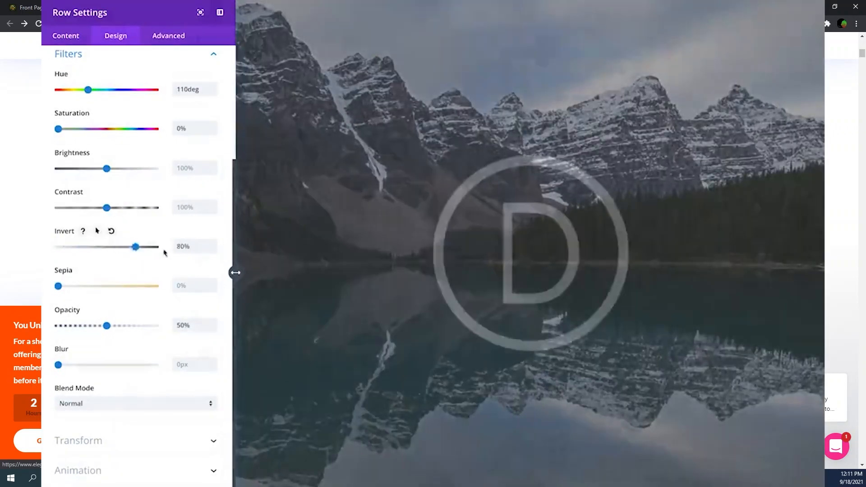
left_click_drag(136, 246, 155, 247)
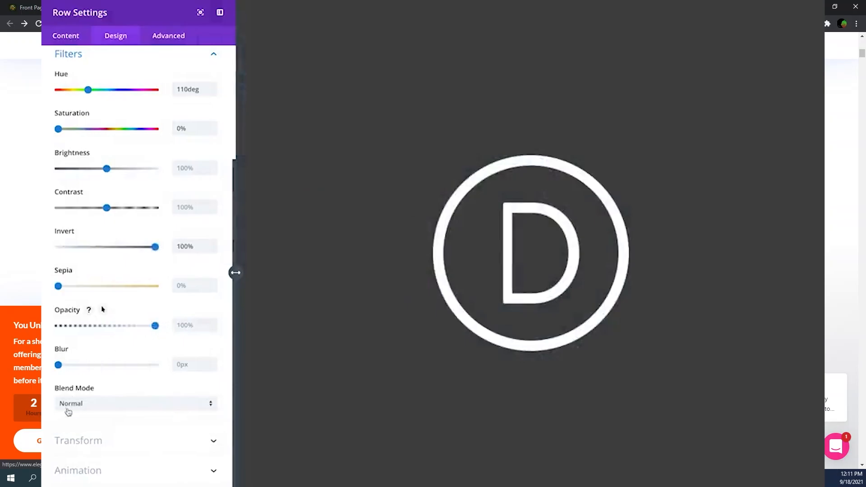
left_click(135, 404)
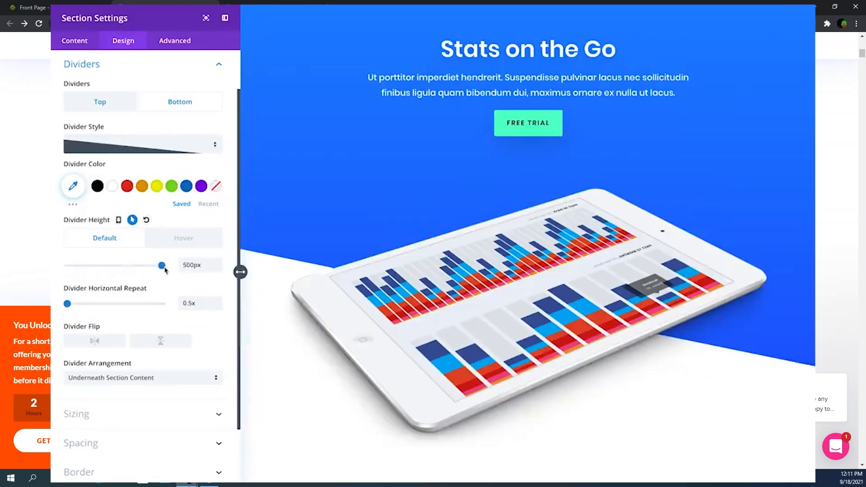
left_click_drag(162, 266, 82, 236)
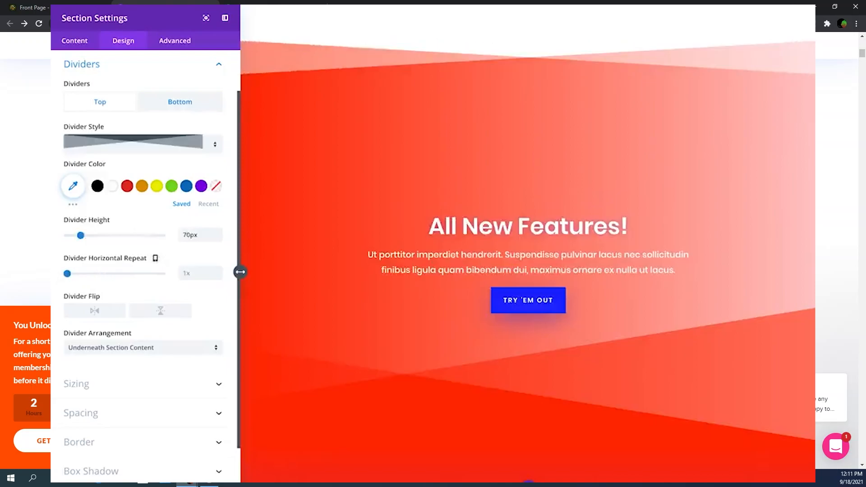
left_click_drag(81, 236, 113, 236)
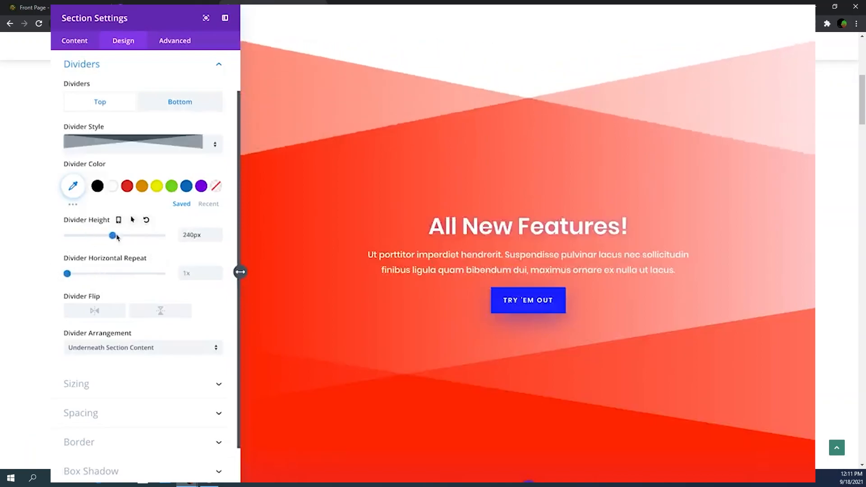
- Highlight the 62% top-growing-companies bullet and the 455 million sites figure in the techjury article
left_click(271, 7)
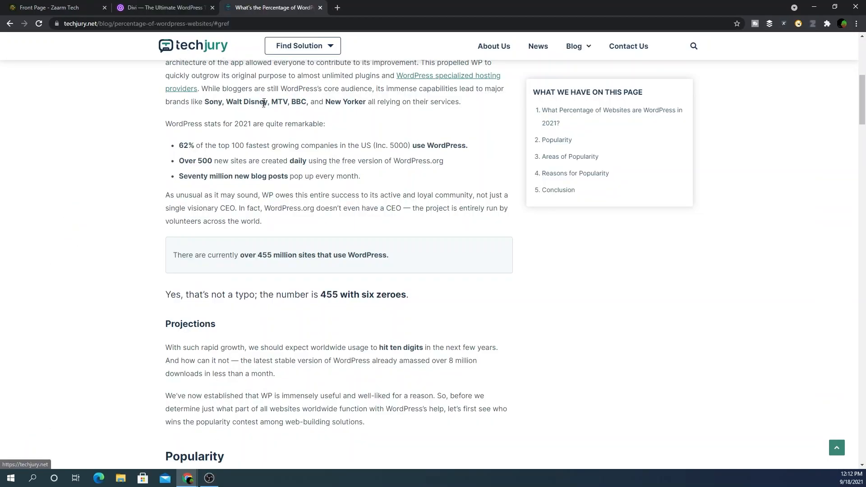
left_click_drag(180, 145, 227, 145)
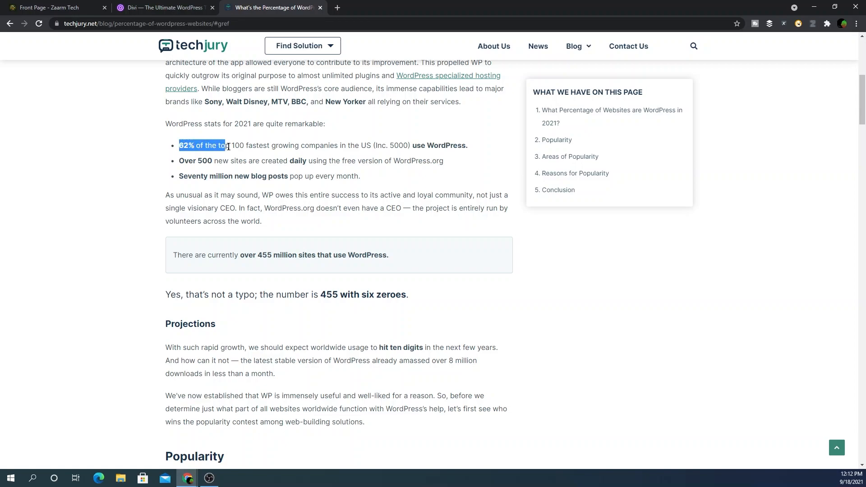
left_click_drag(227, 145, 385, 146)
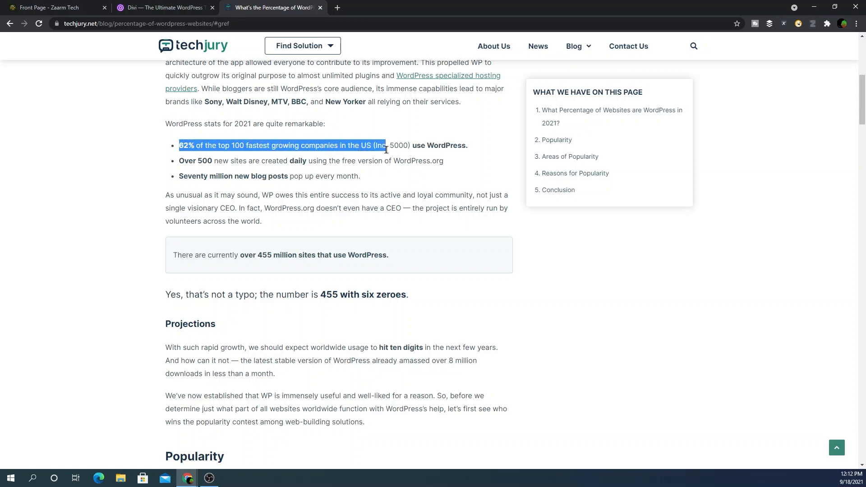
left_click_drag(385, 146, 461, 145)
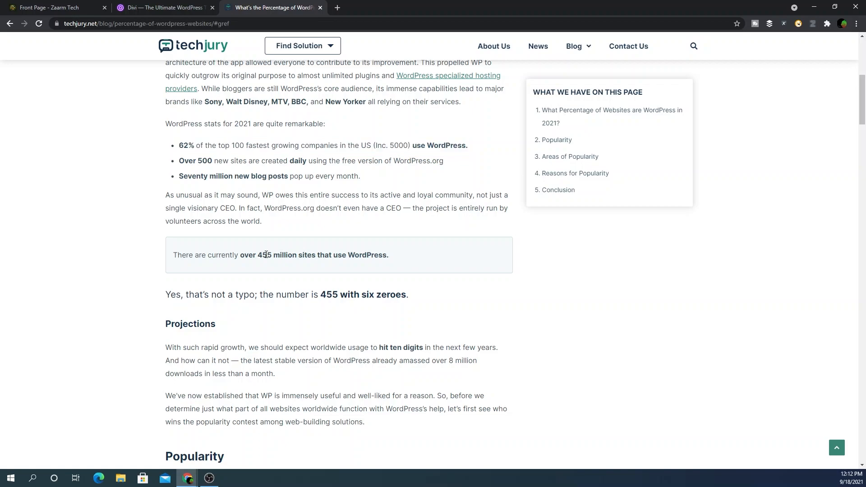
double_click(264, 254)
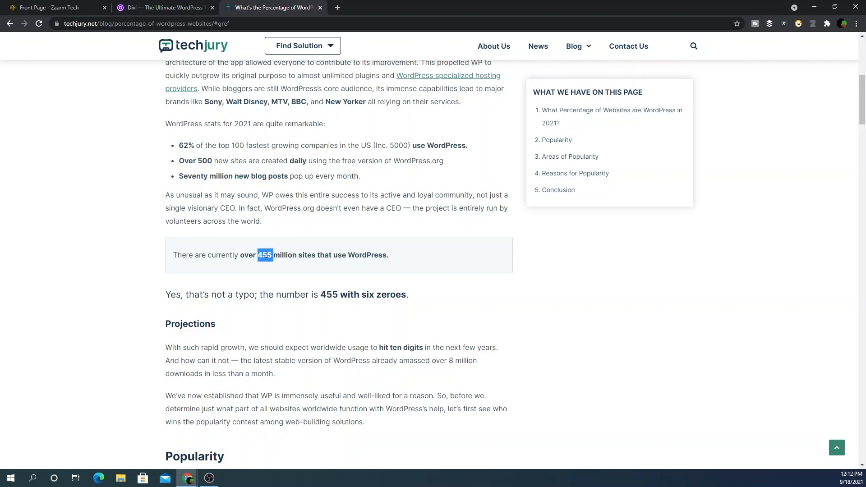
left_click(264, 255)
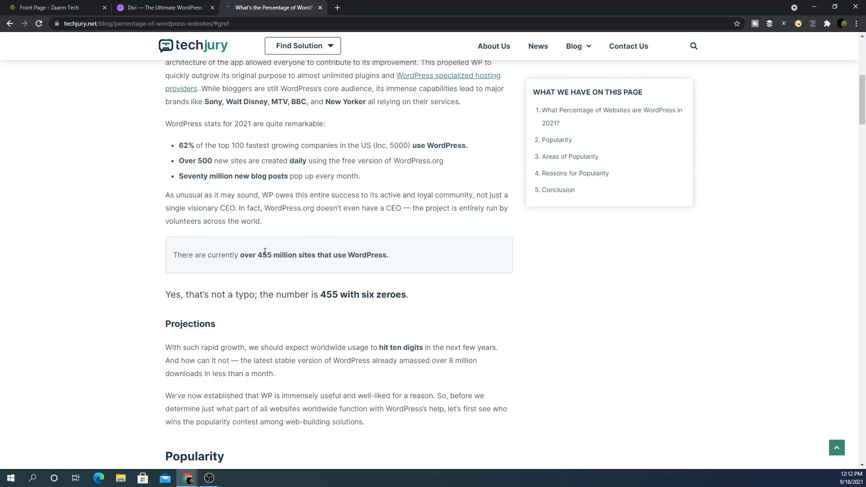
- Scroll the Zaarm Tech front page past Trending Now and blog posts to the video thumbnails
left_click(53, 8)
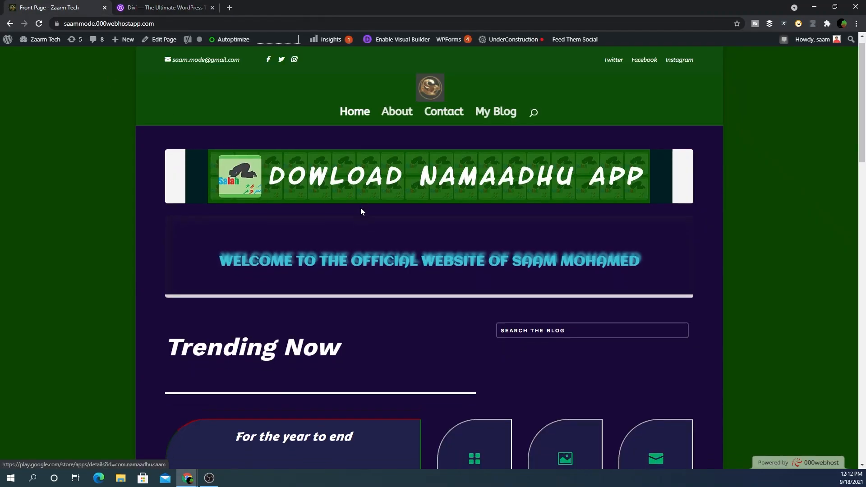
scroll("down", 3)
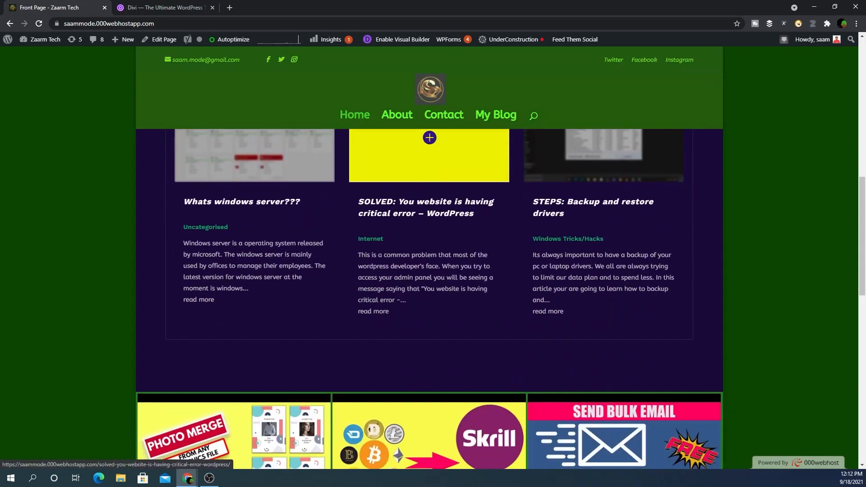
scroll("up", 3)
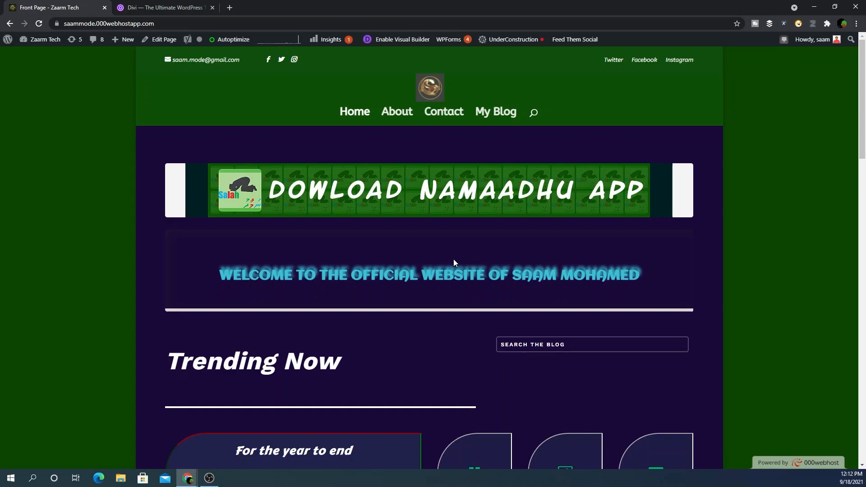
scroll("down", 3)
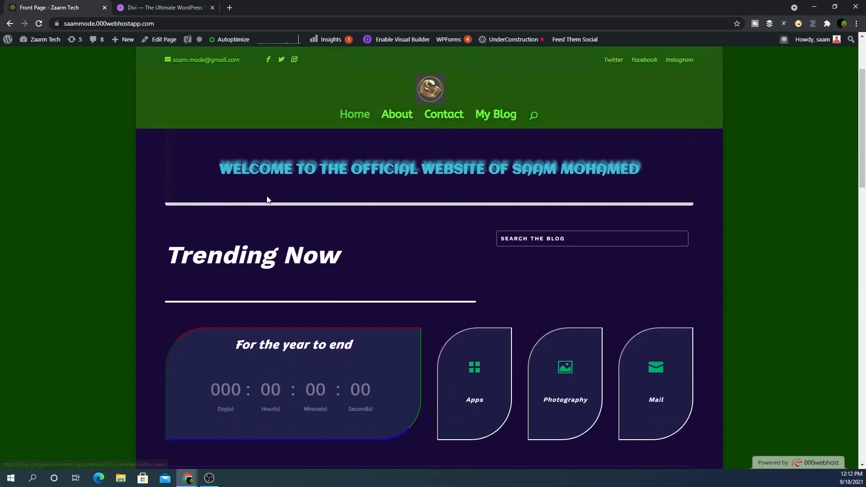
scroll("down", 3)
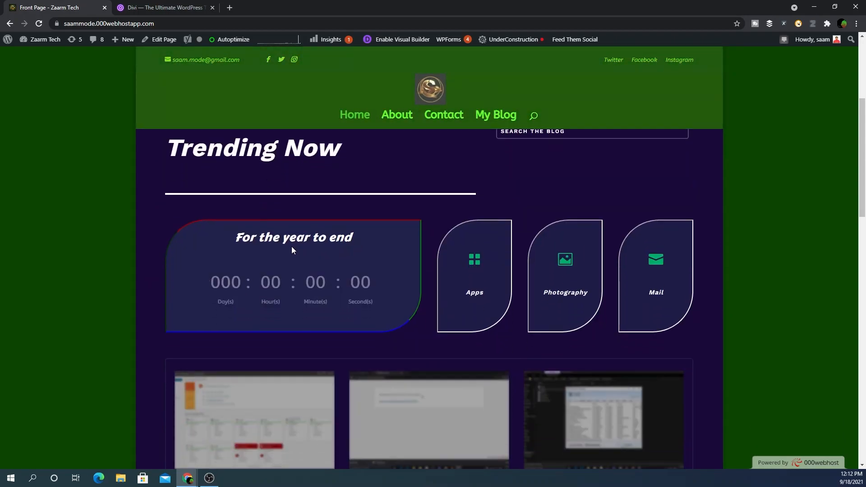
mouse_move(370, 254)
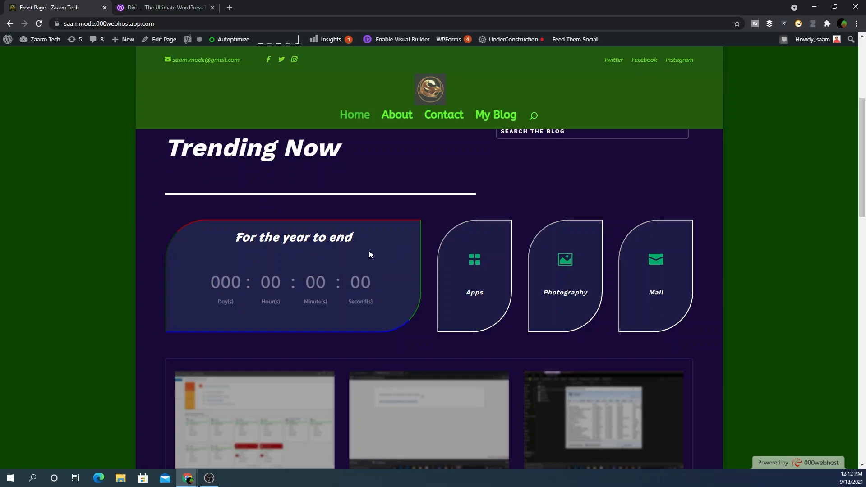
mouse_move(312, 253)
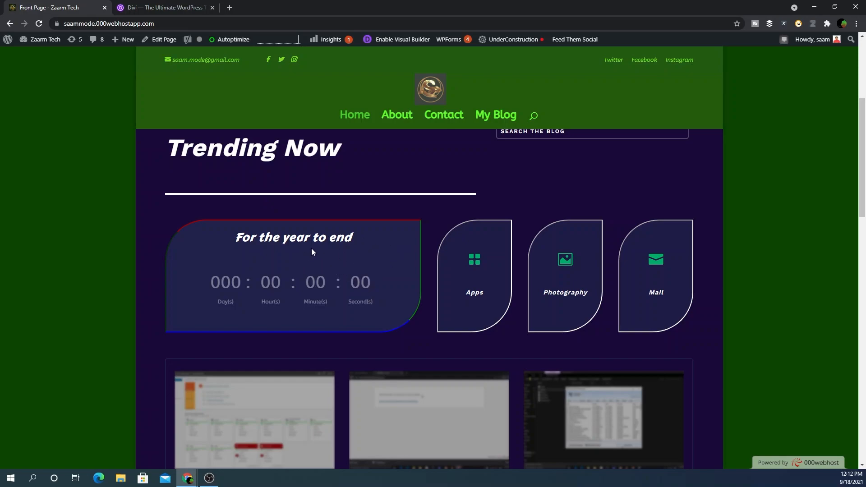
scroll("down", 3)
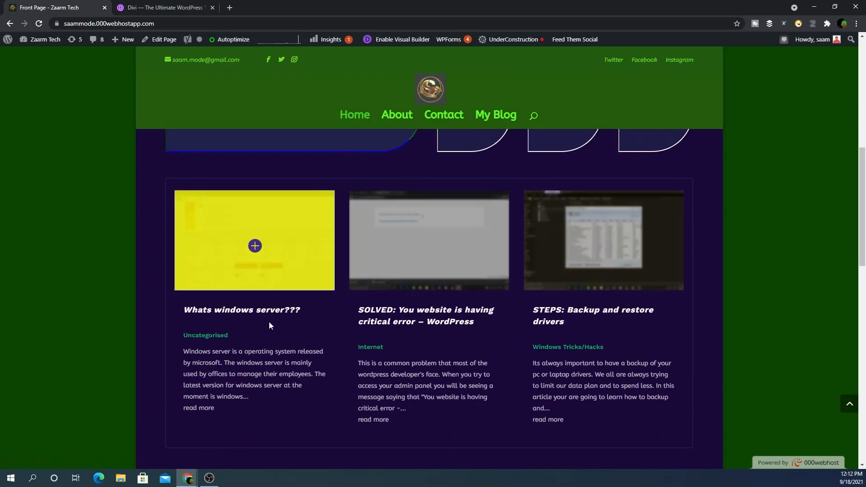
scroll("down", 3)
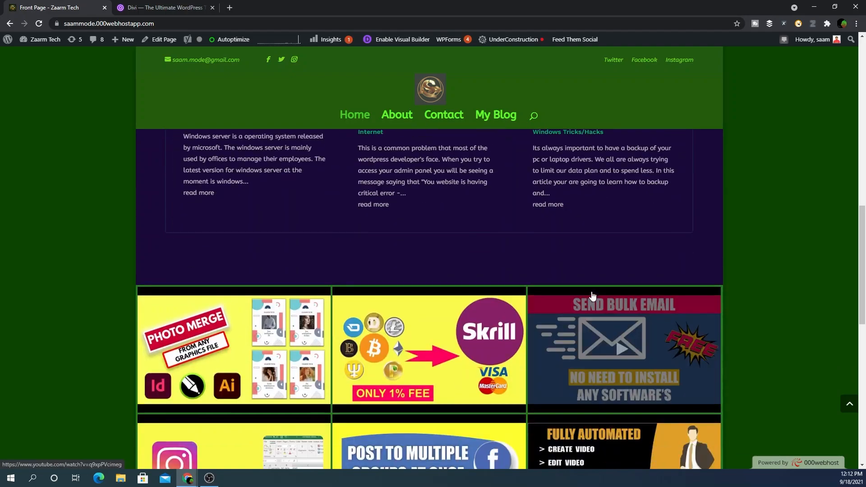
scroll("down", 3)
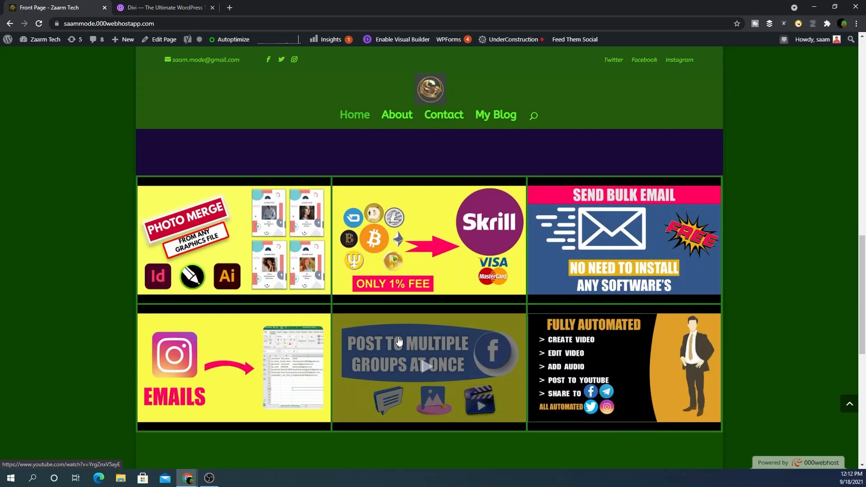
mouse_move(310, 283)
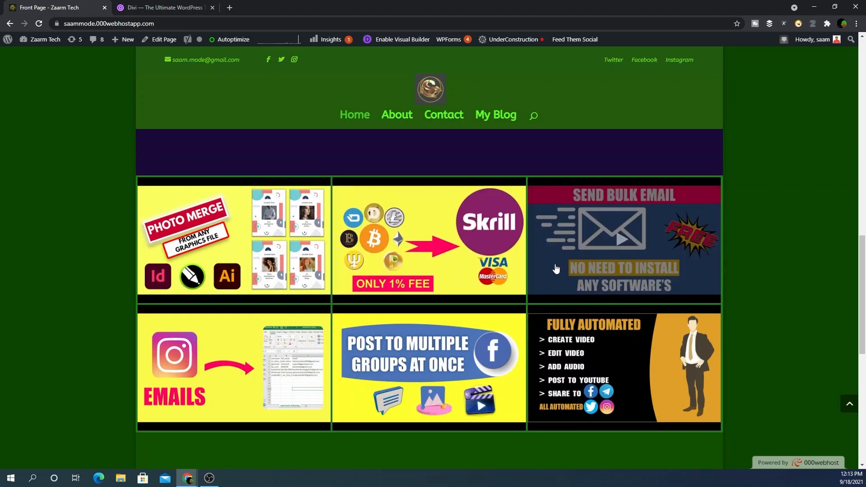
- Pick light green and dusty red in the My Services gradient generator and select its CSS code
scroll("down", 3)
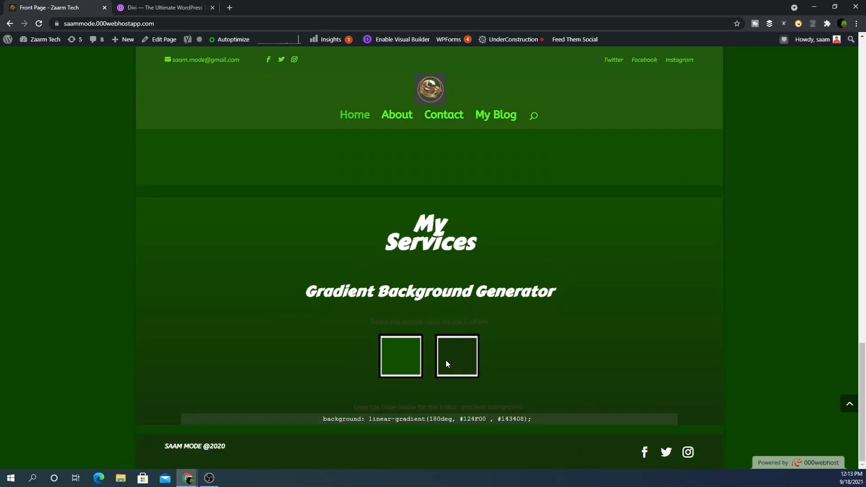
left_click(400, 356)
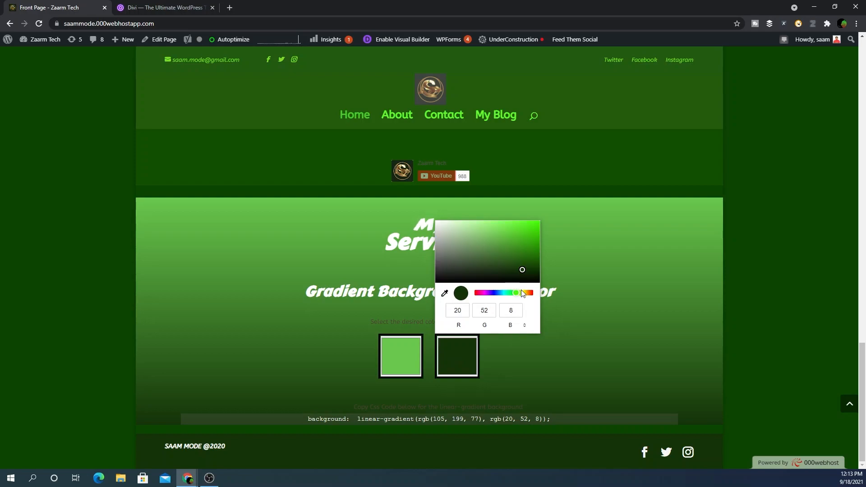
left_click(529, 292)
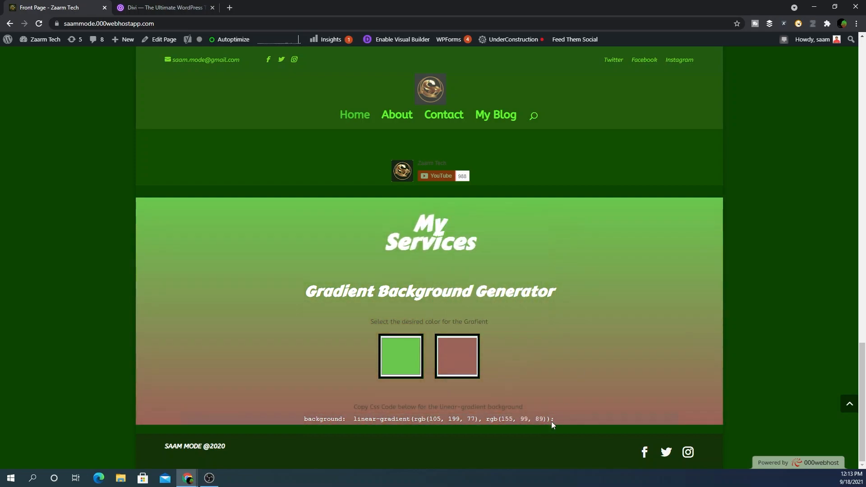
triple_click(428, 418)
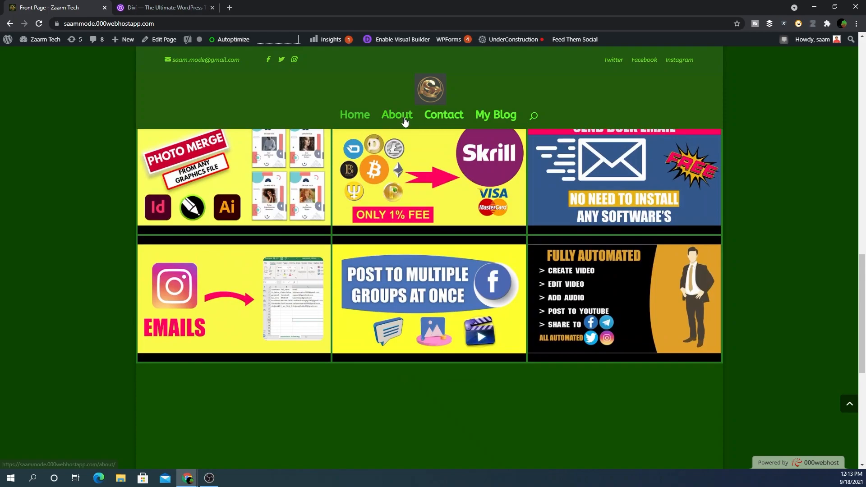
- Open My Blog from the site's top menu and scroll through the post grid
left_click(444, 115)
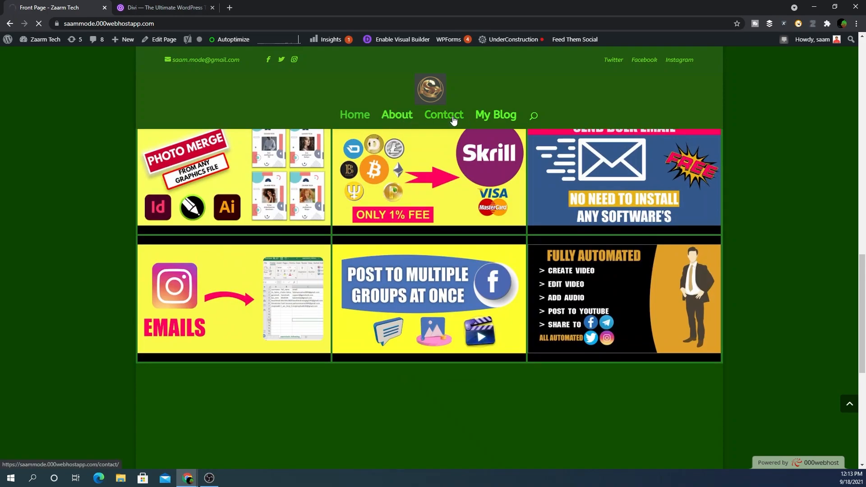
mouse_move(495, 114)
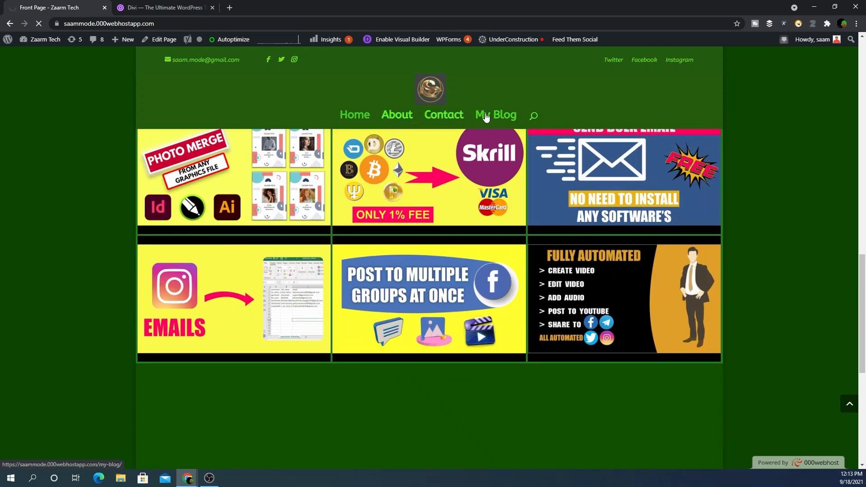
left_click(397, 115)
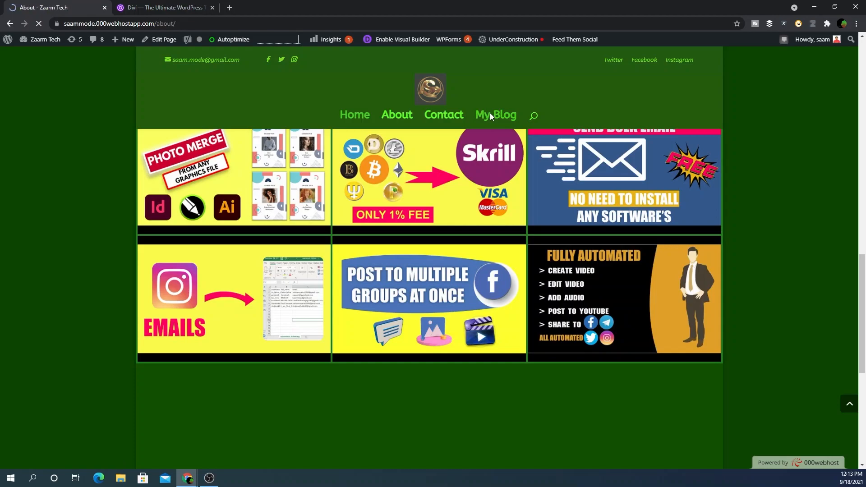
left_click(497, 115)
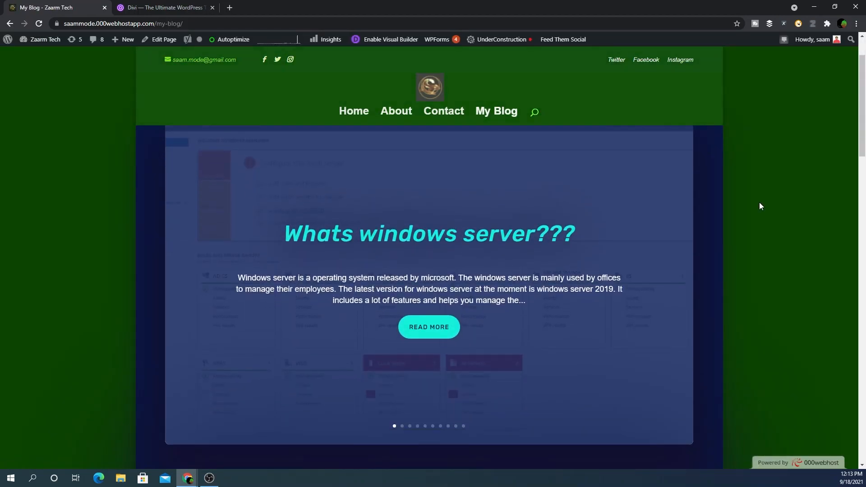
scroll("down", 3)
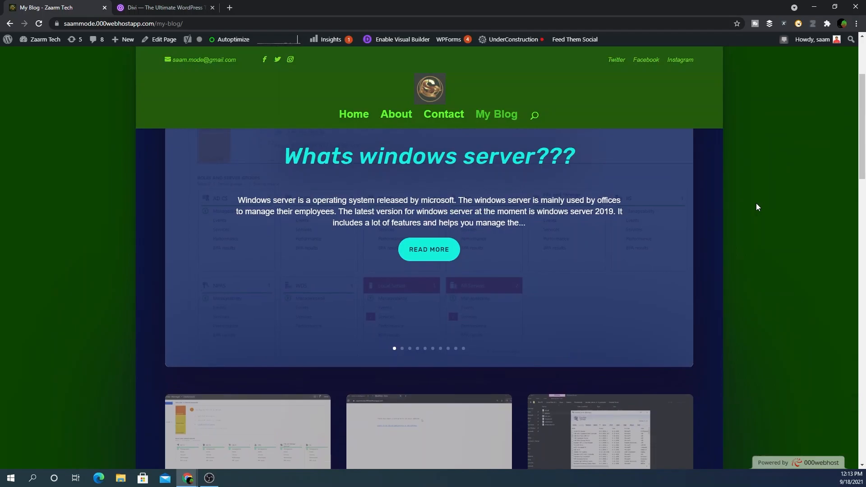
scroll("down", 3)
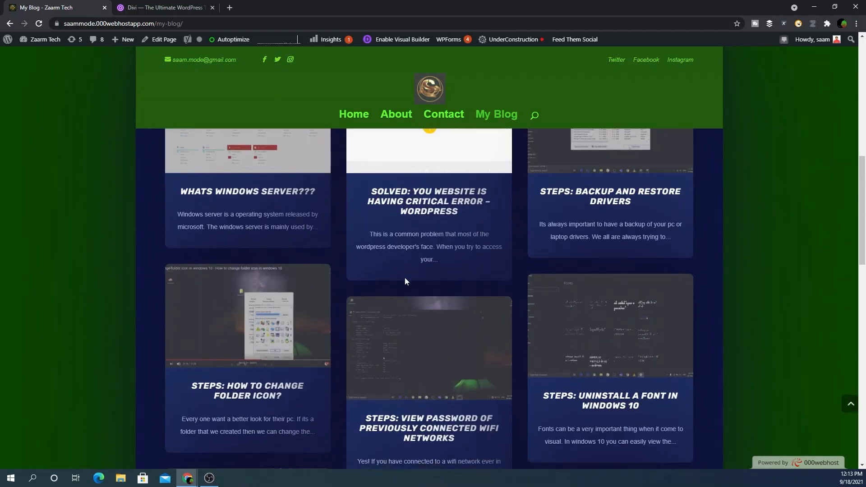
scroll("down", 3)
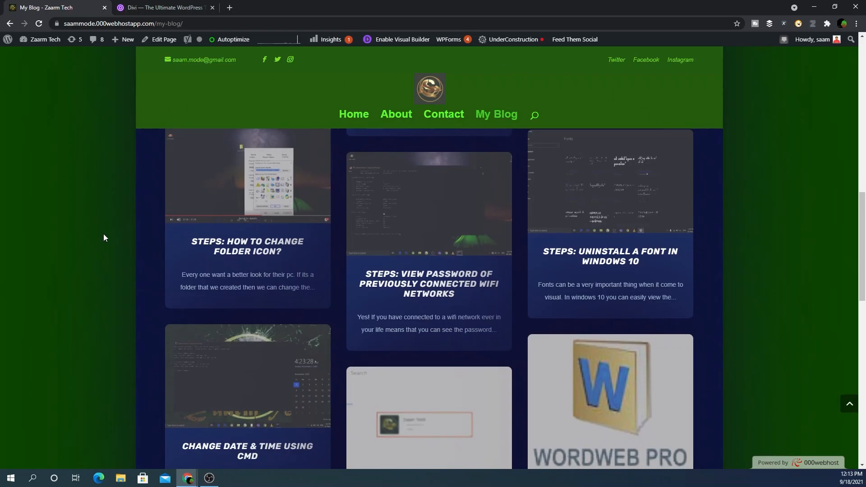
scroll("down", 3)
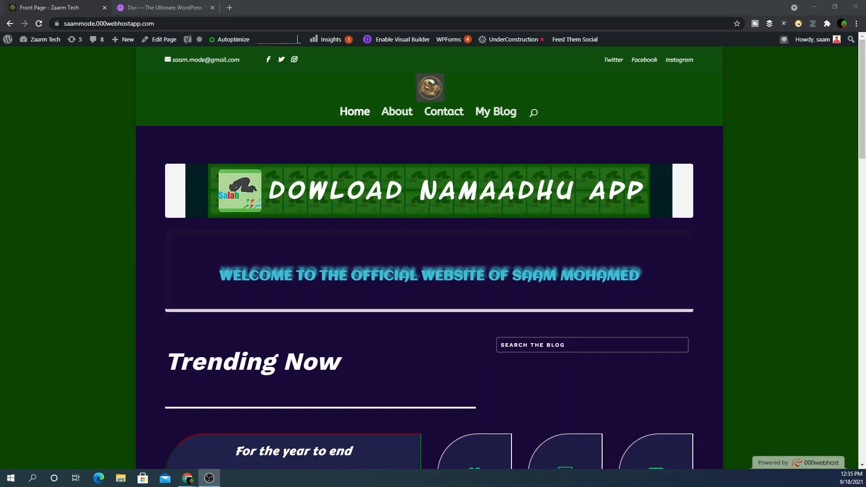
mouse_move(404, 155)
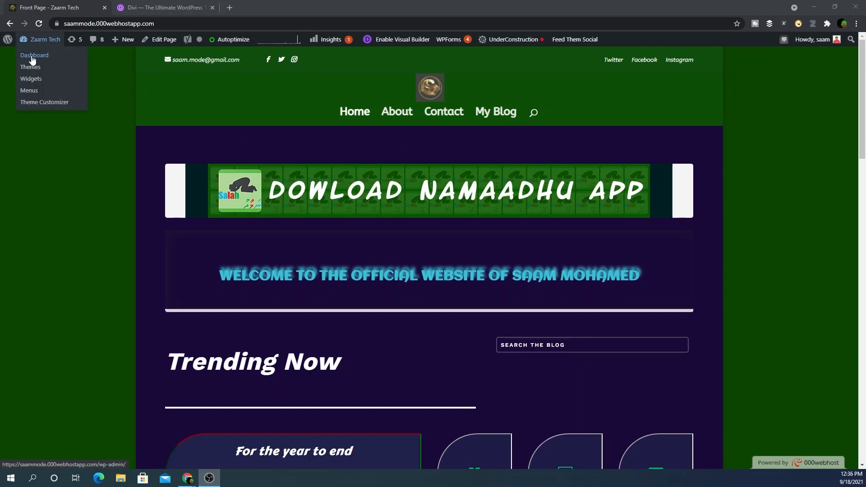
- Open the WordPress admin Dashboard via the site name in the admin bar
left_click(34, 55)
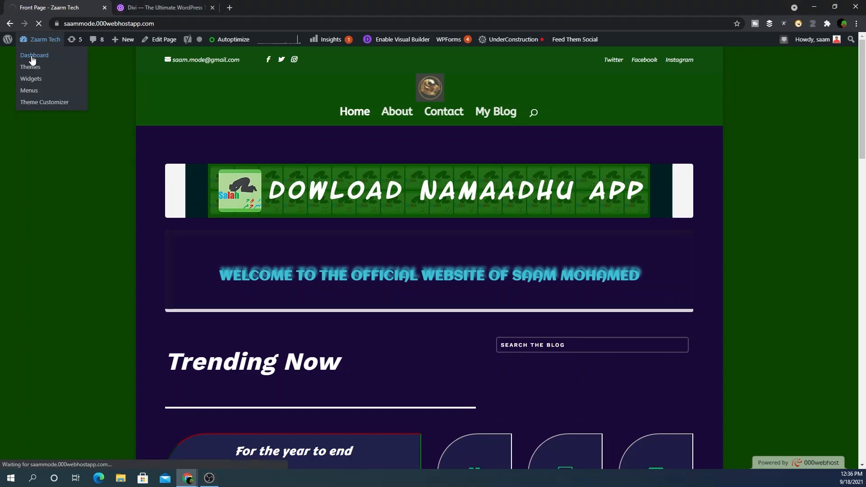
left_click(34, 55)
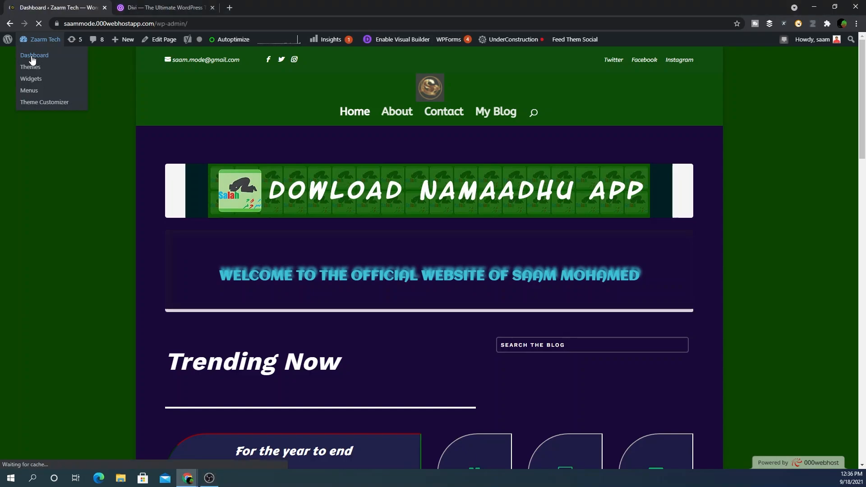
left_click(34, 54)
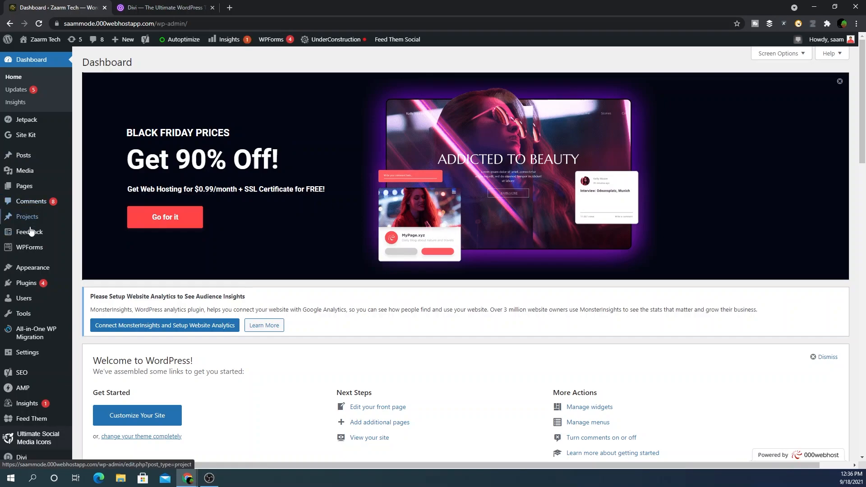
mouse_move(30, 232)
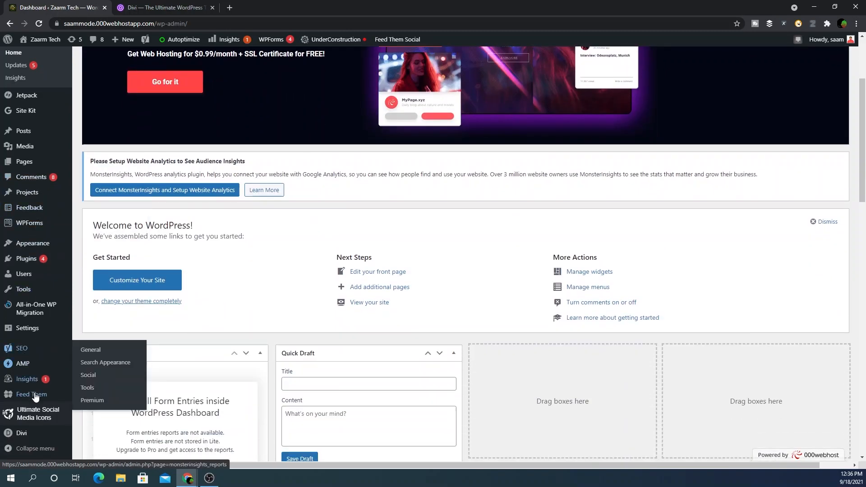
mouse_move(21, 435)
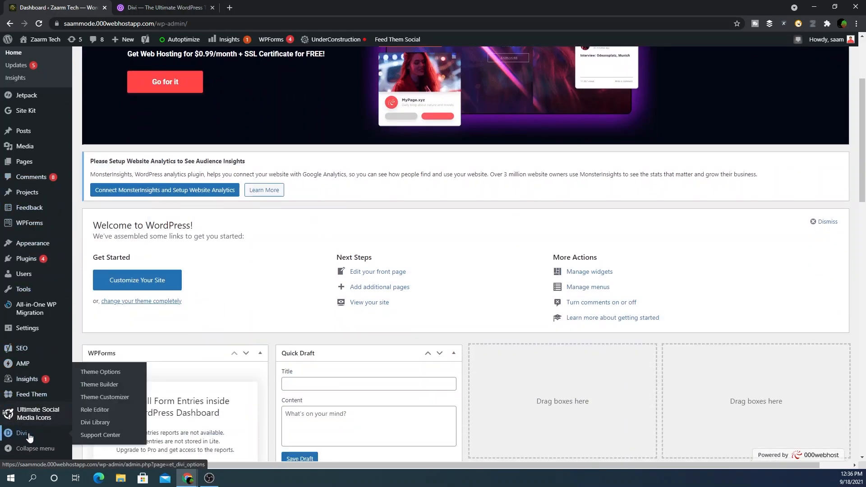
mouse_move(102, 413)
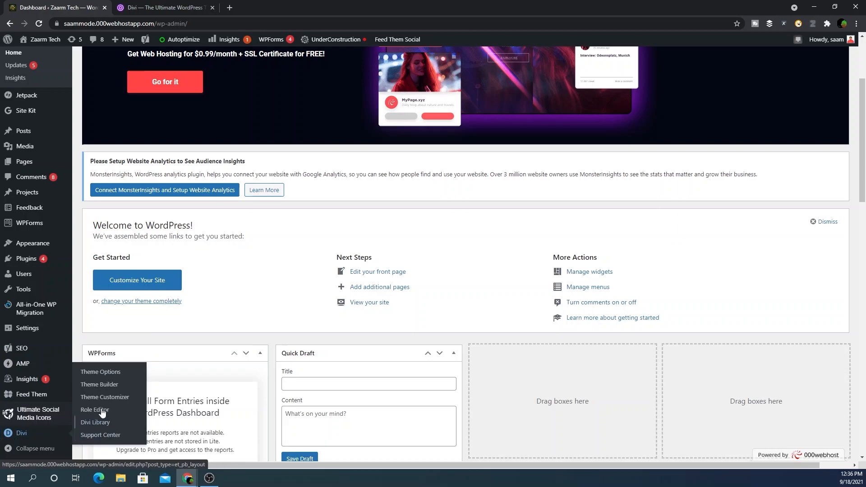
- Open Divi Theme Options and browse the General tab settings and the Layout tab
left_click(100, 371)
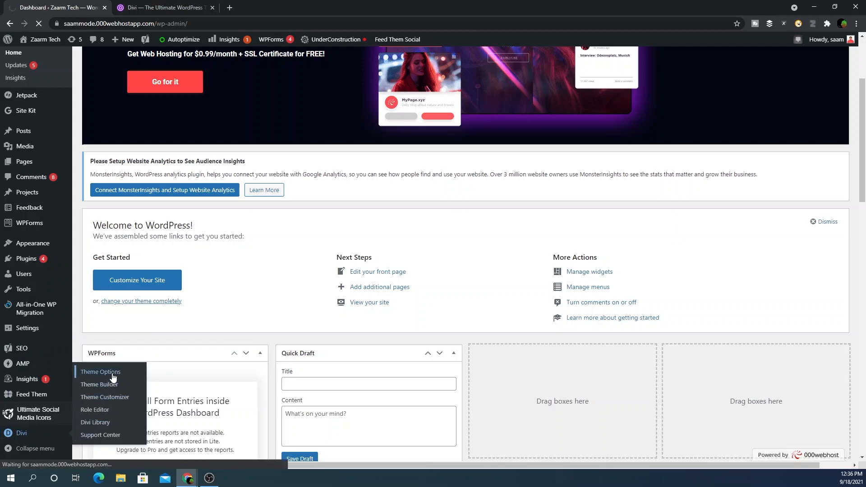
left_click(100, 372)
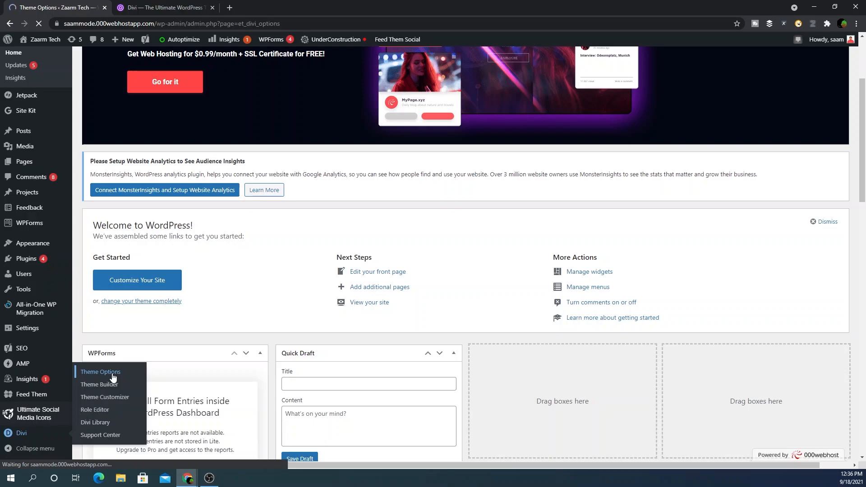
left_click(100, 373)
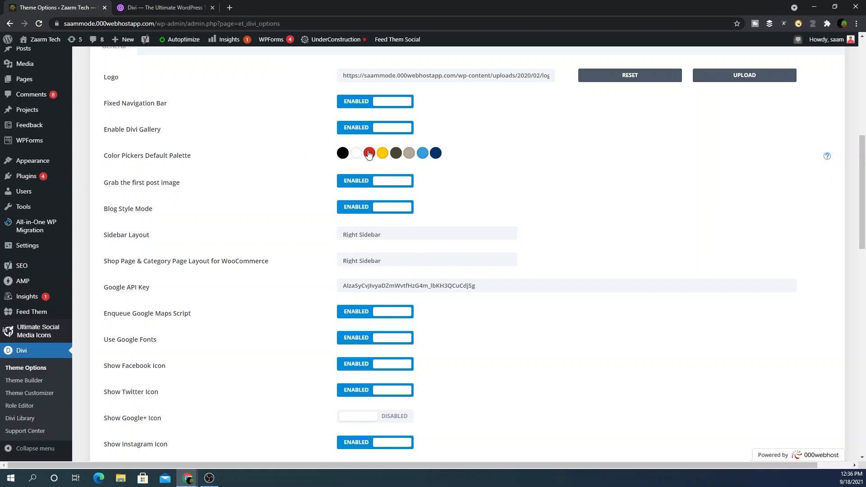
scroll("down", 3)
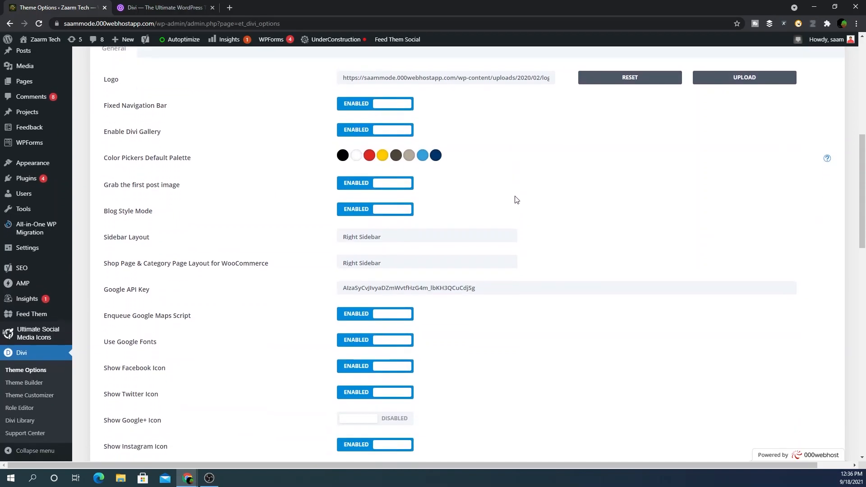
scroll("down", 3)
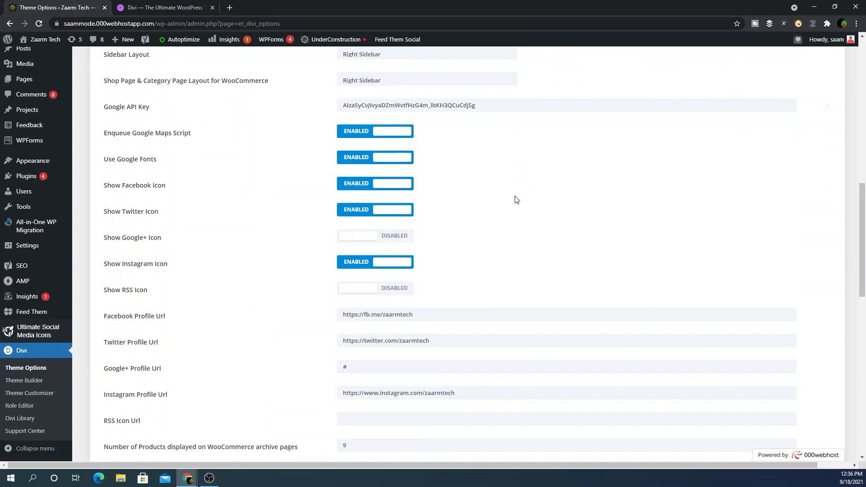
scroll("down", 3)
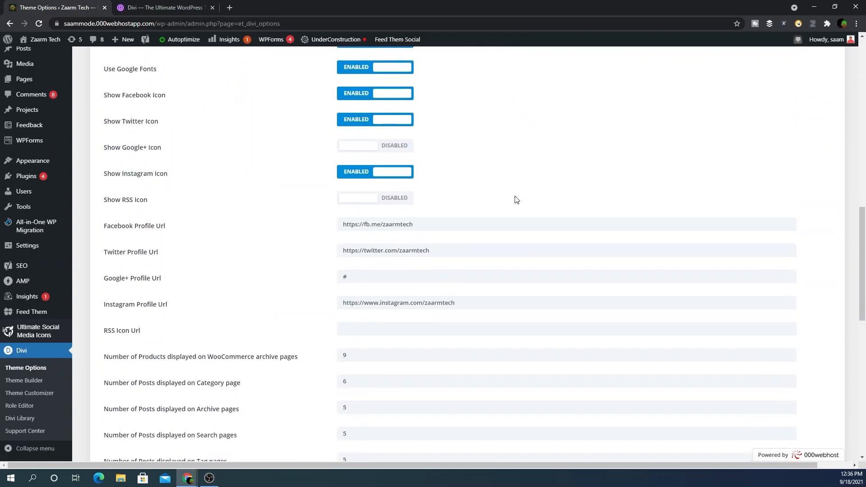
scroll("down", 3)
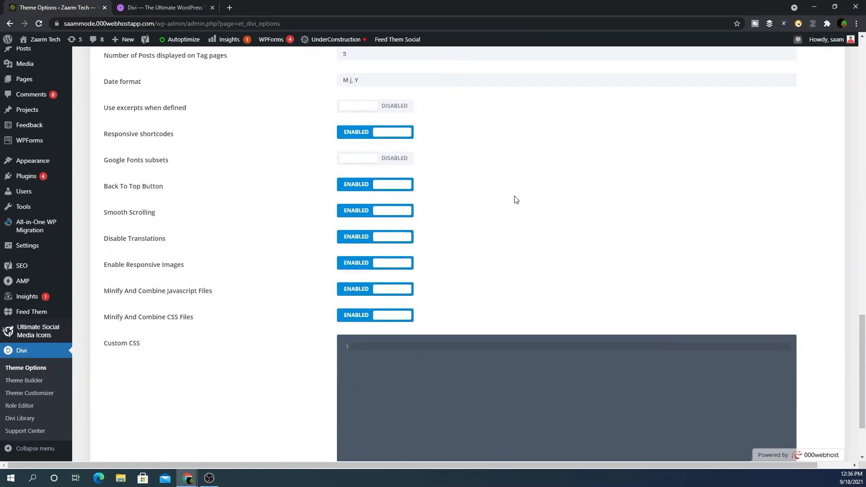
scroll("up", 3)
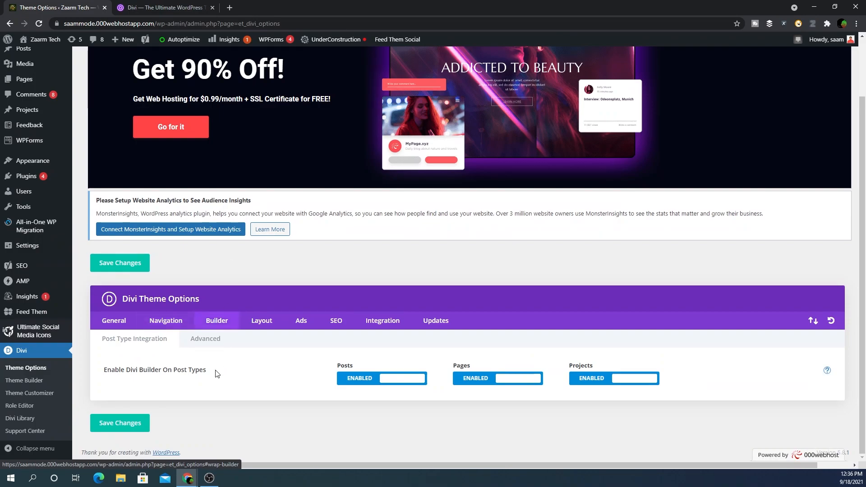
left_click(261, 321)
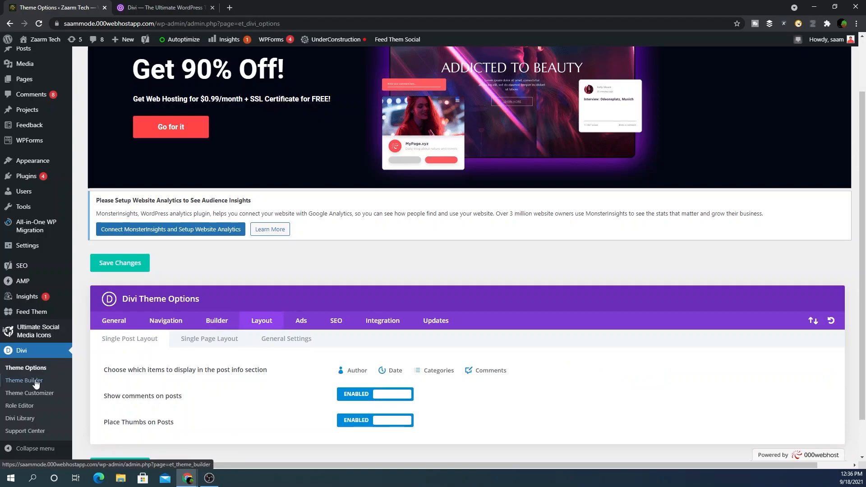
left_click(23, 382)
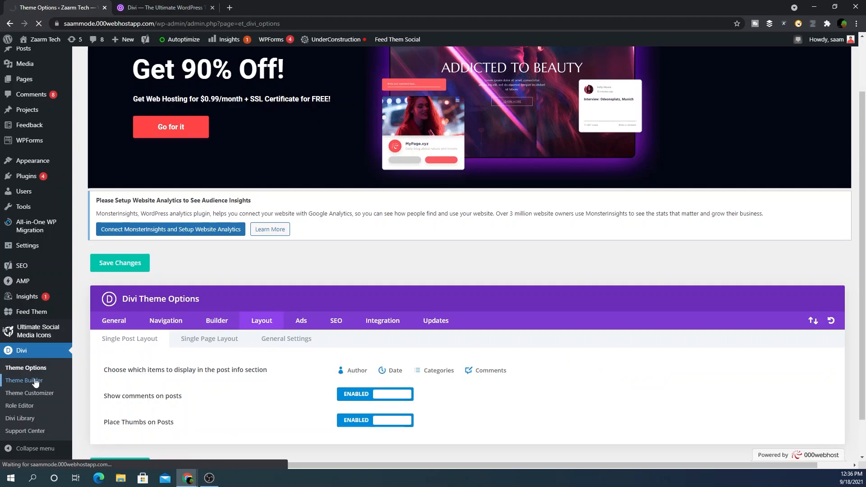
- Scroll through Premade Layouts in the Load From Library dialog, then close the library
left_click(23, 381)
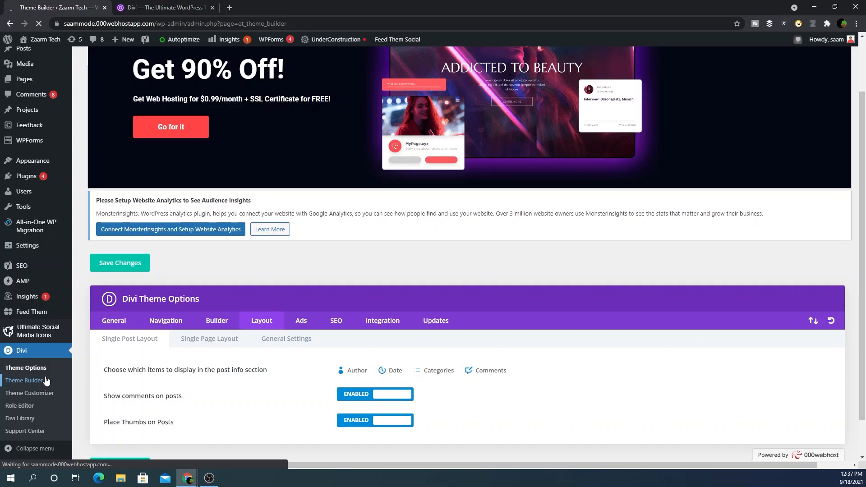
left_click(24, 381)
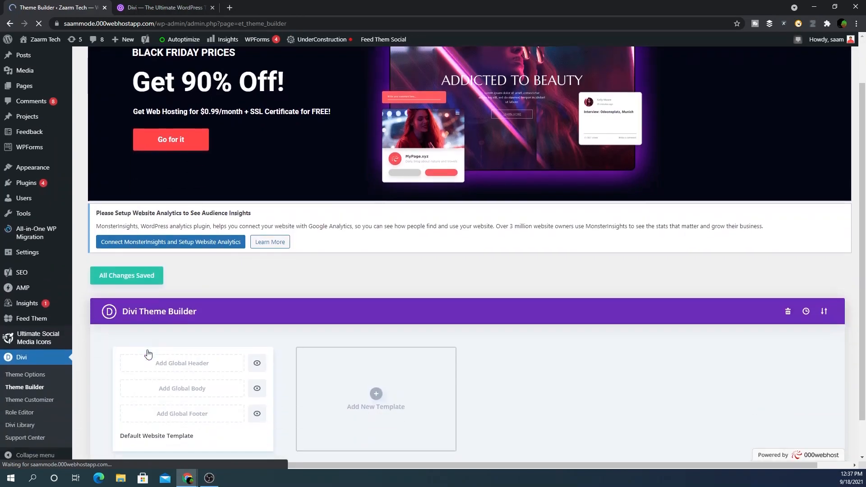
scroll("down", 3)
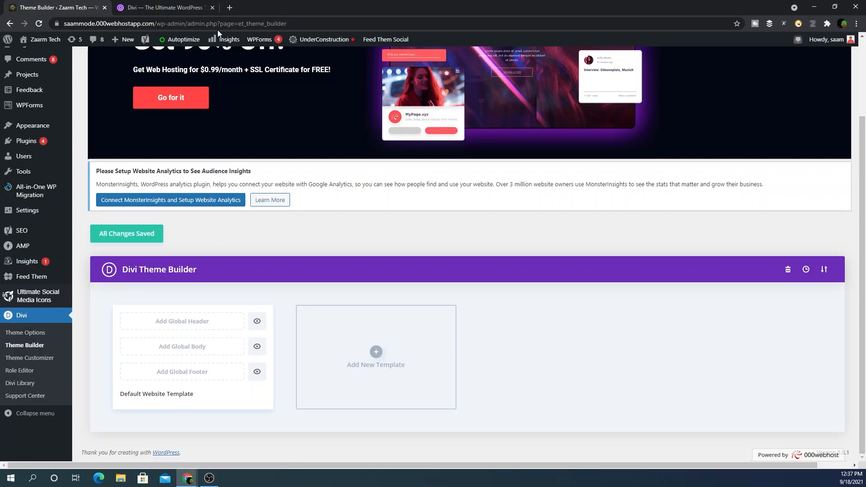
left_click(337, 8)
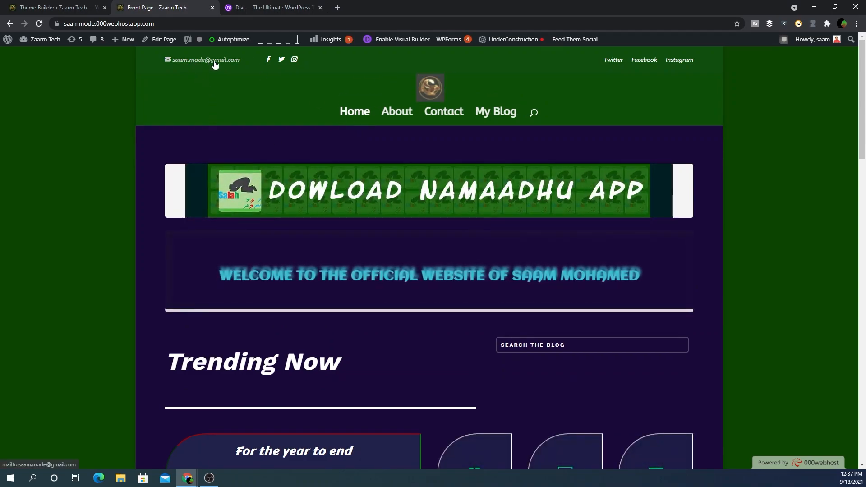
left_click(55, 7)
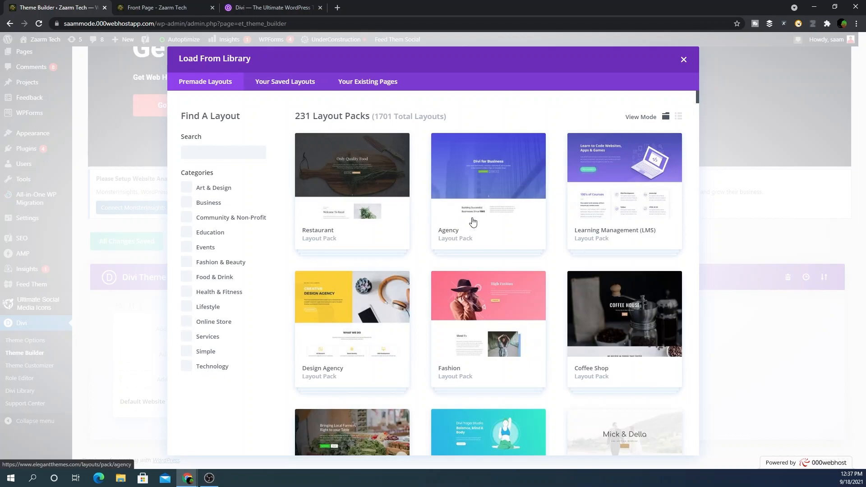
scroll("down", 3)
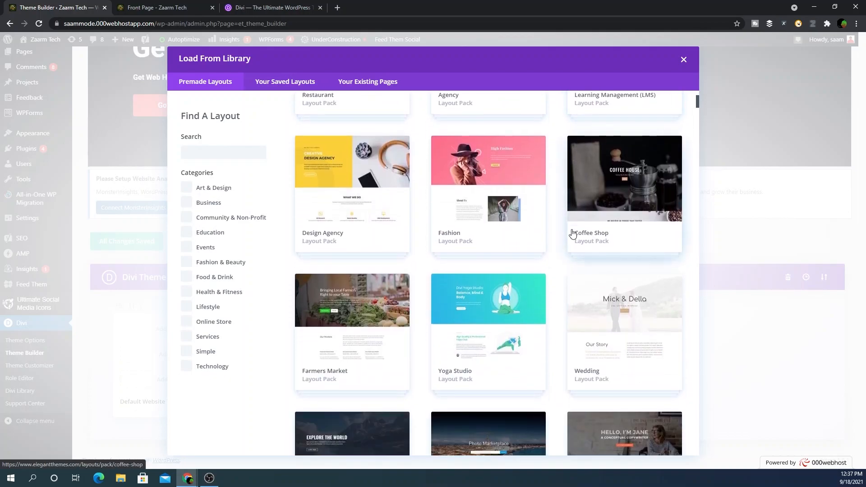
scroll("down", 3)
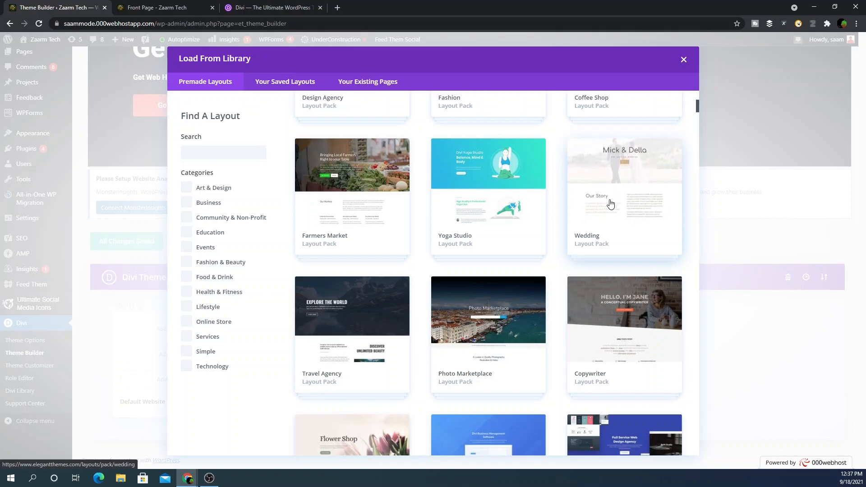
scroll("down", 3)
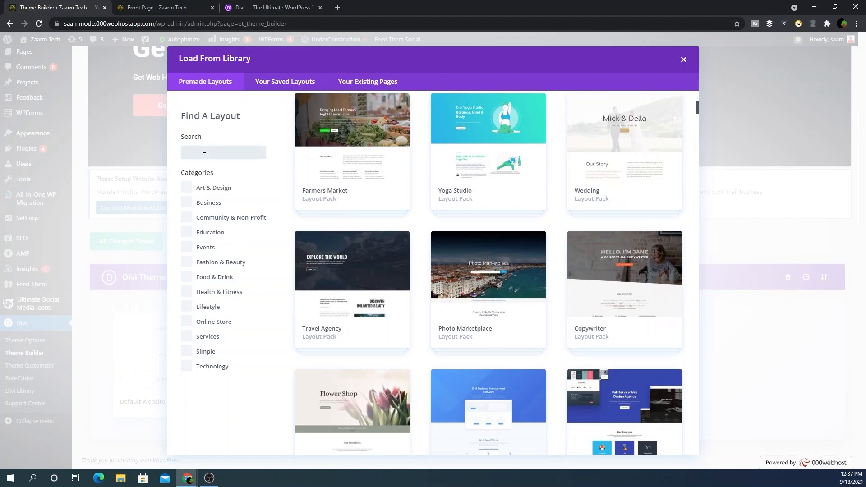
left_click(684, 59)
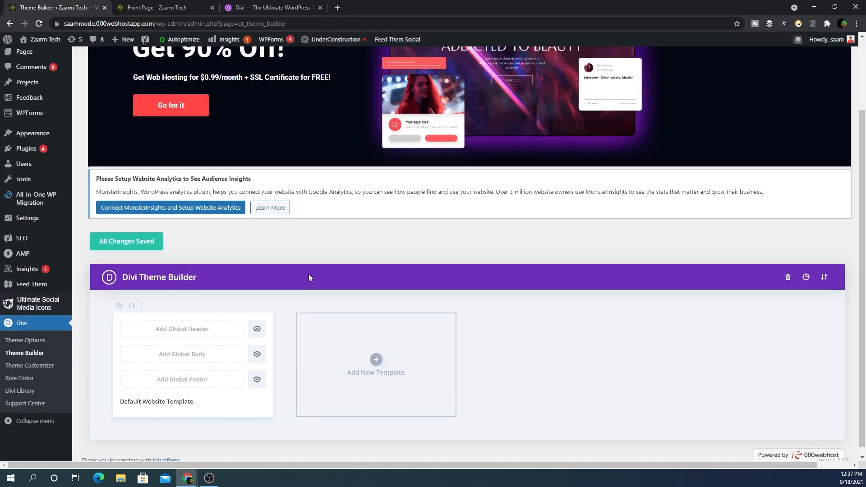
scroll("down", 3)
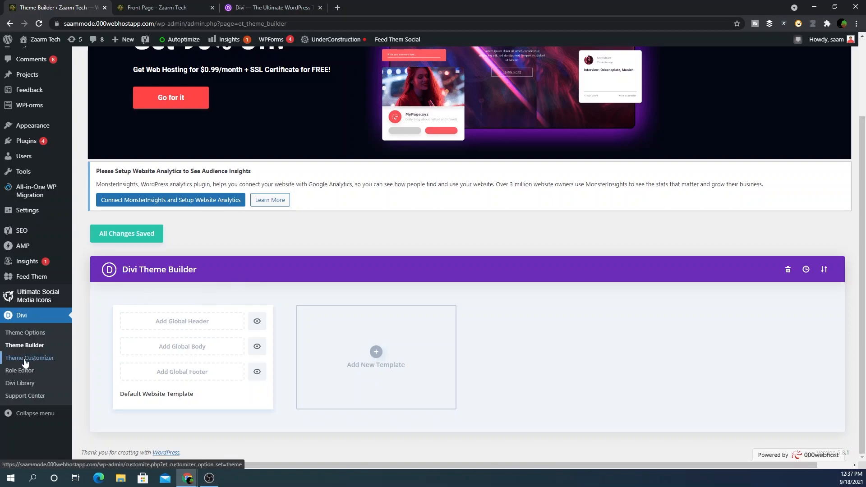
- Change the Customizer's General Settings > Background colour from dark green to white
left_click(29, 358)
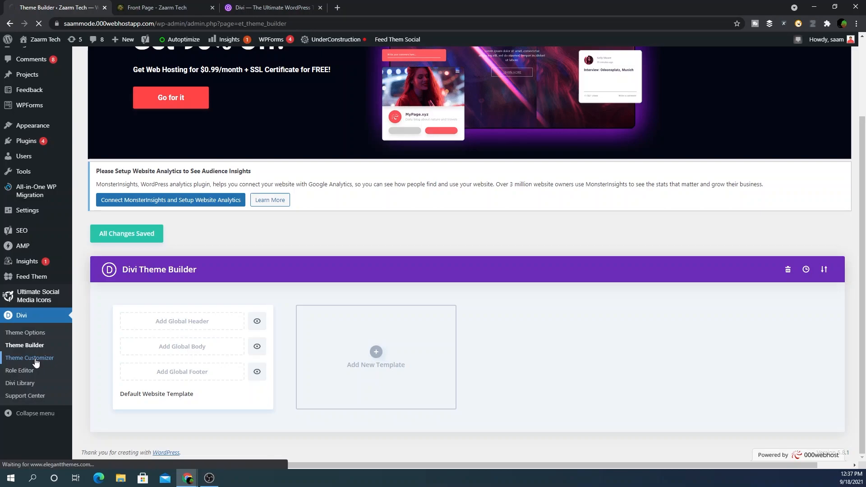
left_click(29, 357)
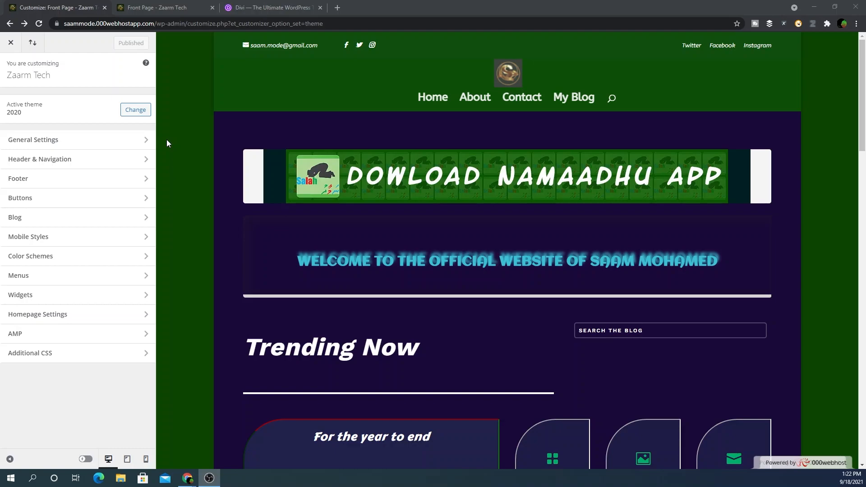
mouse_move(152, 136)
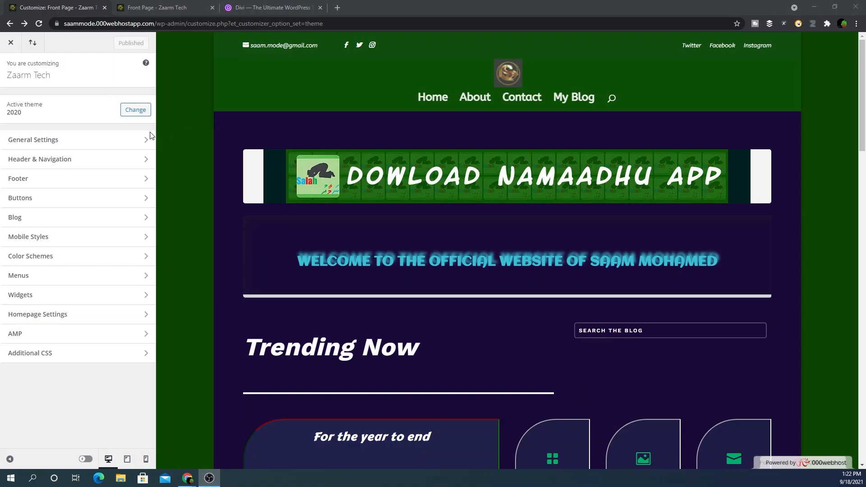
left_click(33, 139)
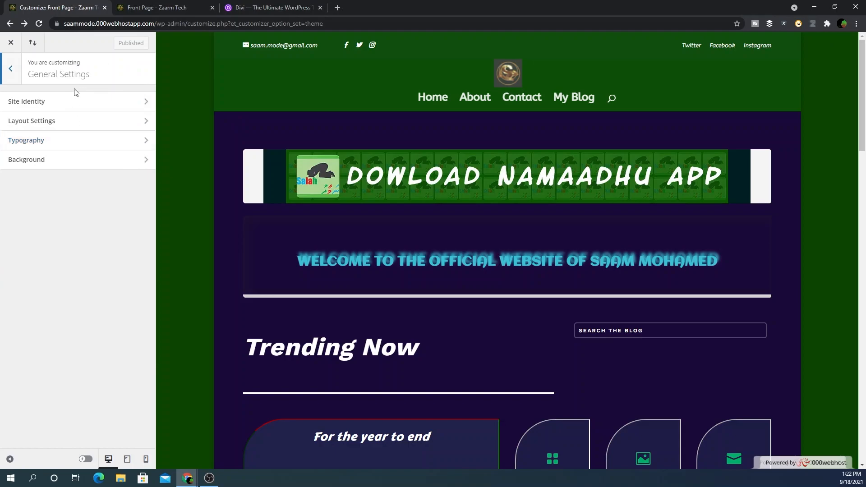
left_click(26, 160)
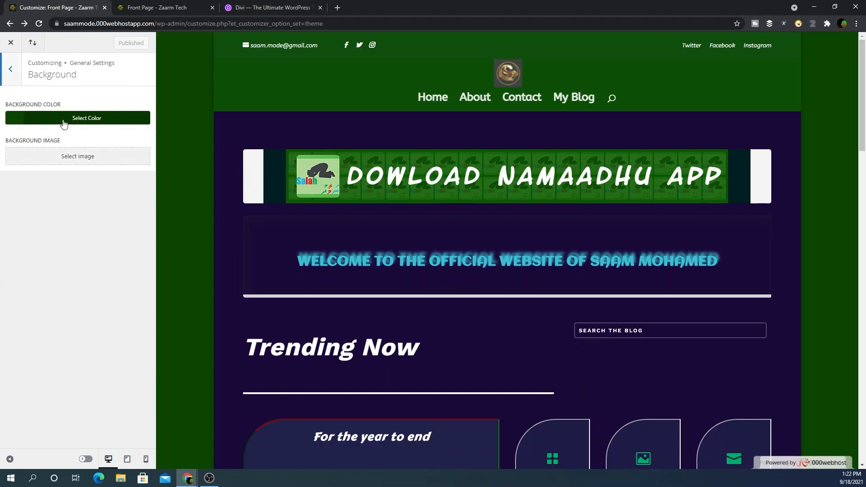
left_click(77, 117)
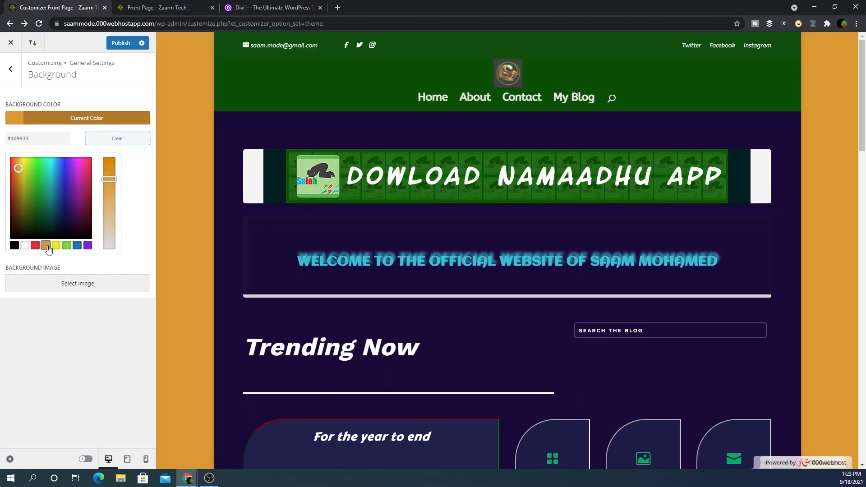
left_click(25, 245)
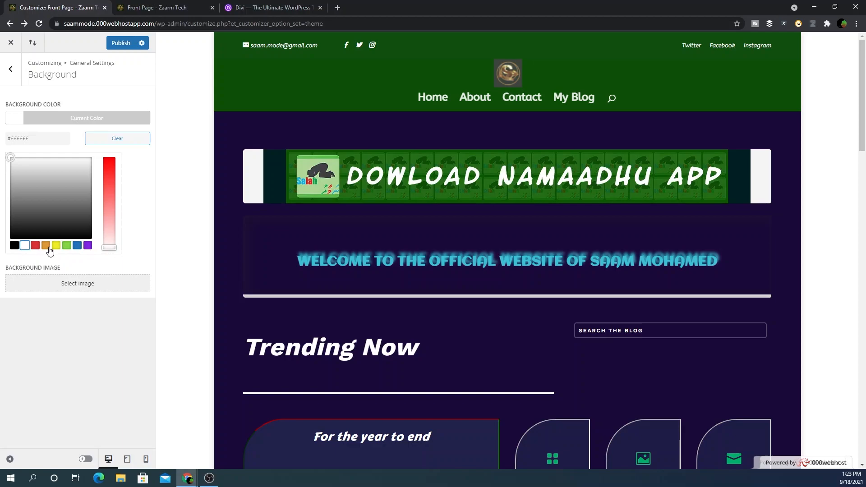
left_click(117, 138)
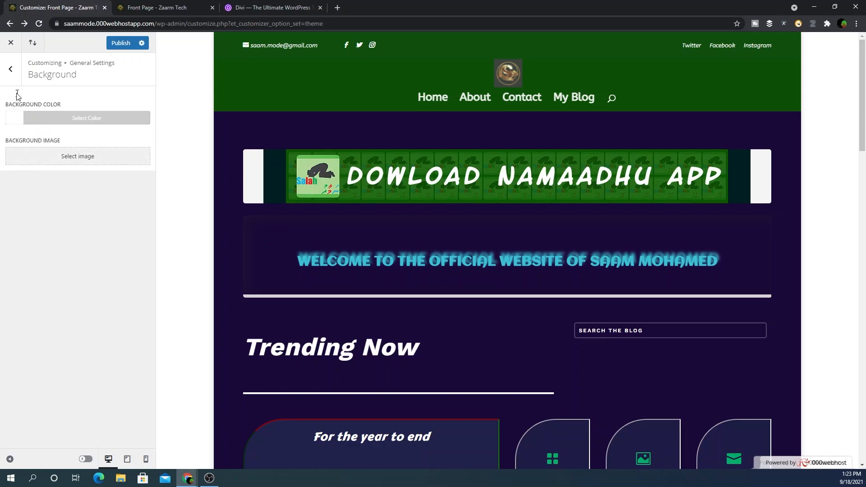
left_click(10, 68)
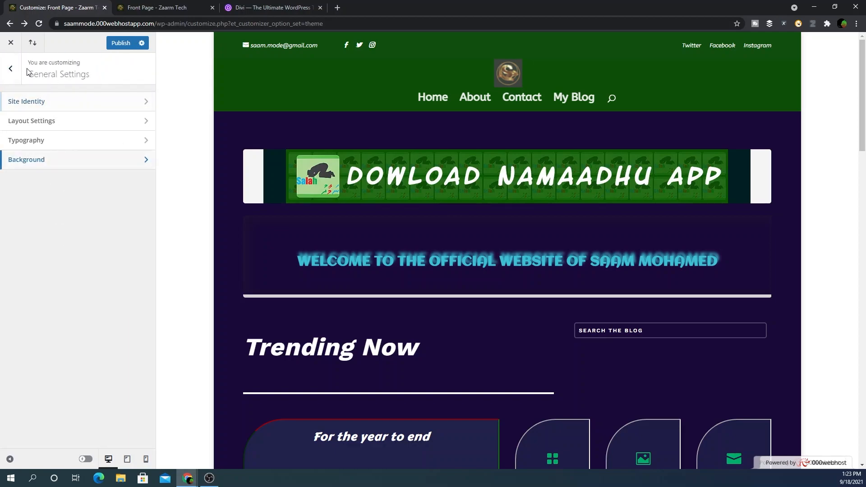
left_click(10, 68)
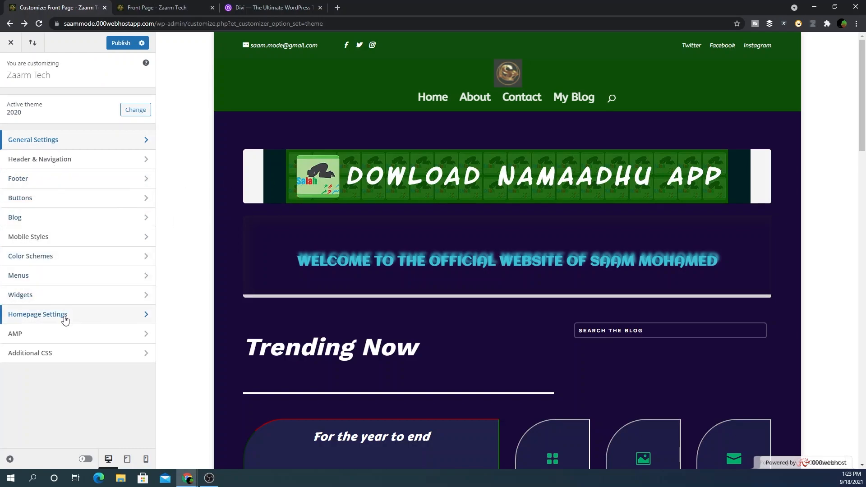
- Confirm Homepage Settings use 'A static page' with Front Page as the homepage
left_click(37, 314)
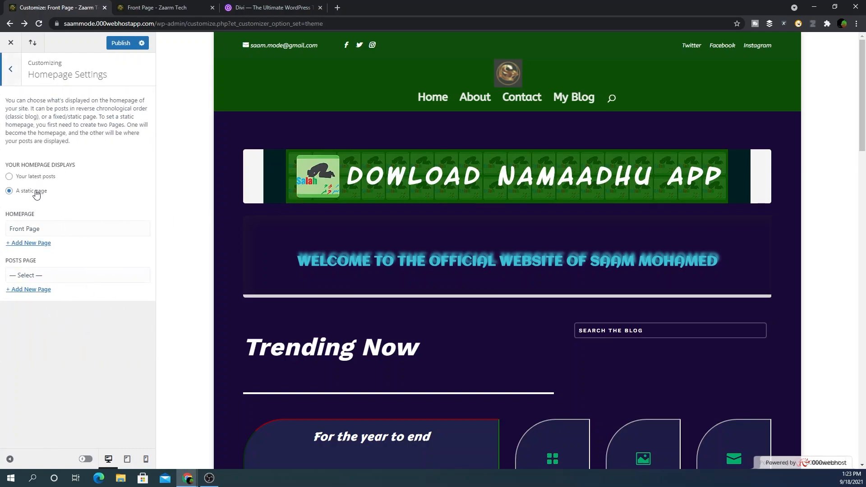
left_click(77, 229)
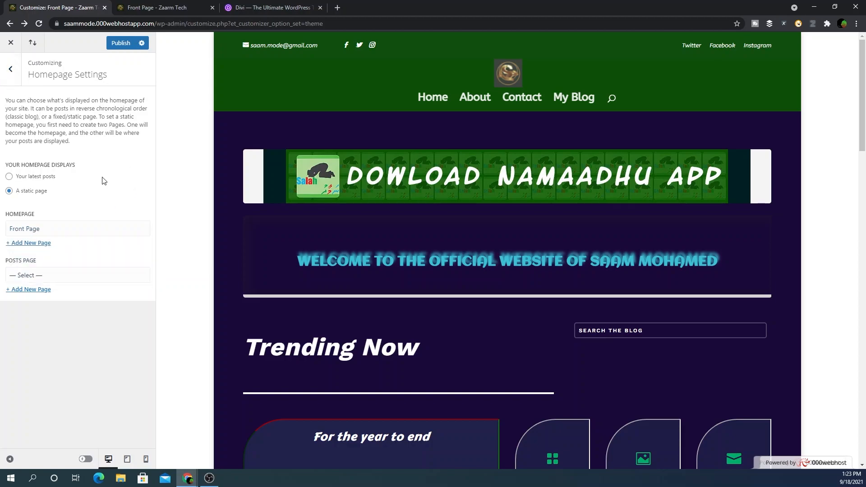
scroll("down", 3)
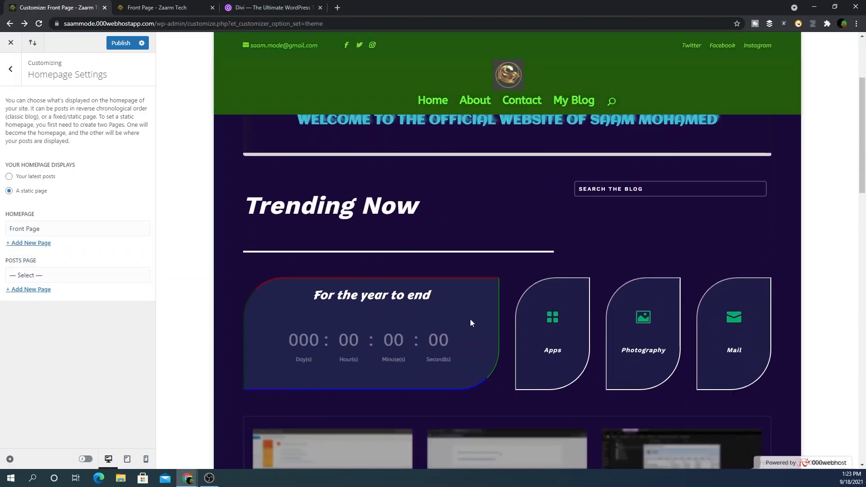
scroll("down", 3)
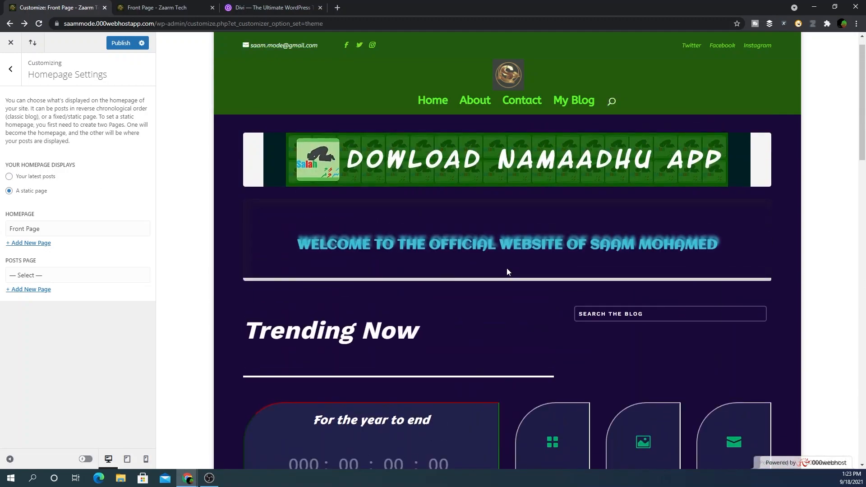
scroll("down", 3)
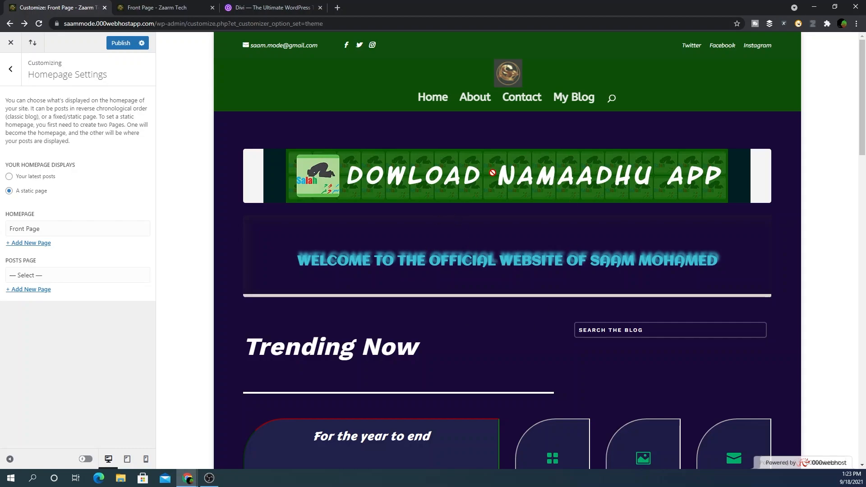
left_click(9, 69)
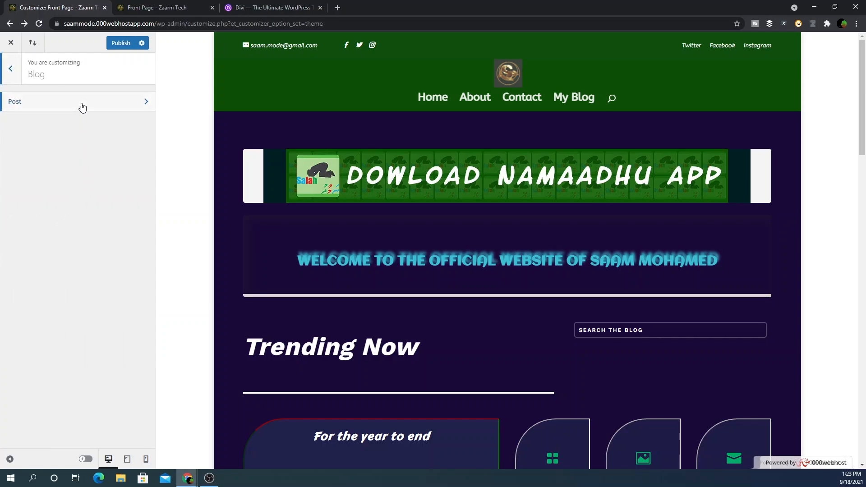
- View the Blog post typography settings and try adjusting the post header letter spacing
left_click(78, 102)
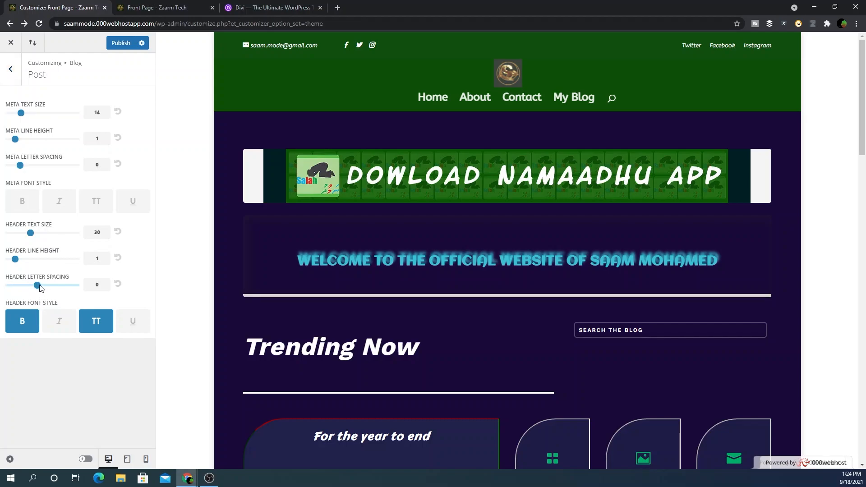
left_click_drag(39, 284, 30, 284)
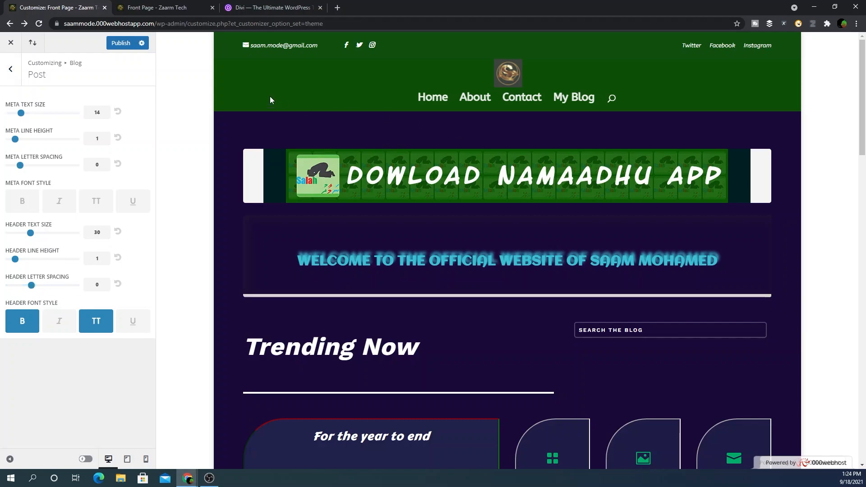
scroll("down", 3)
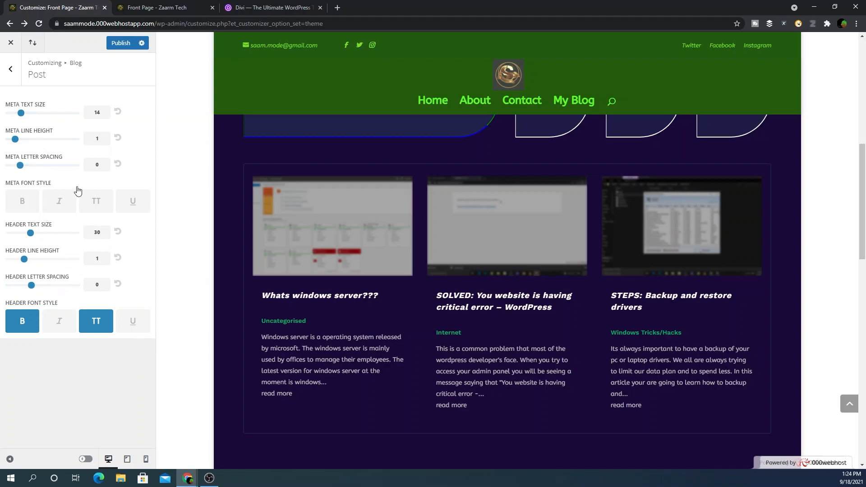
- Open Mobile Styles to preview the site at mobile width
left_click(10, 68)
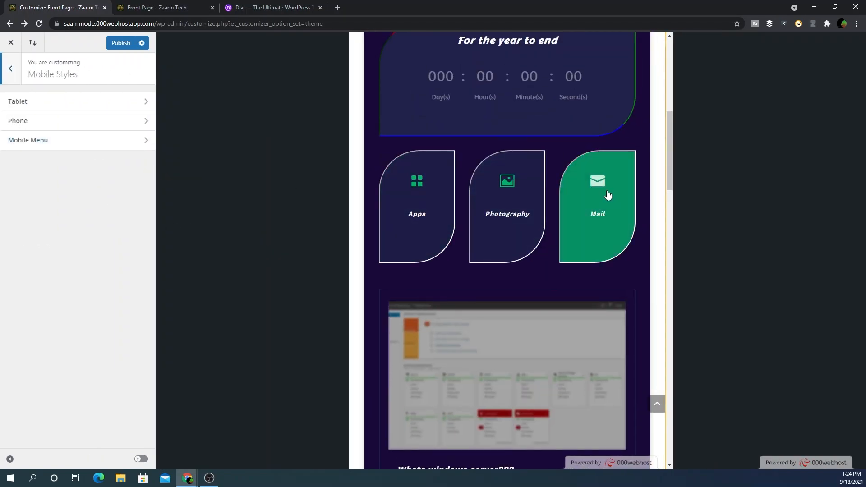
scroll("up", 3)
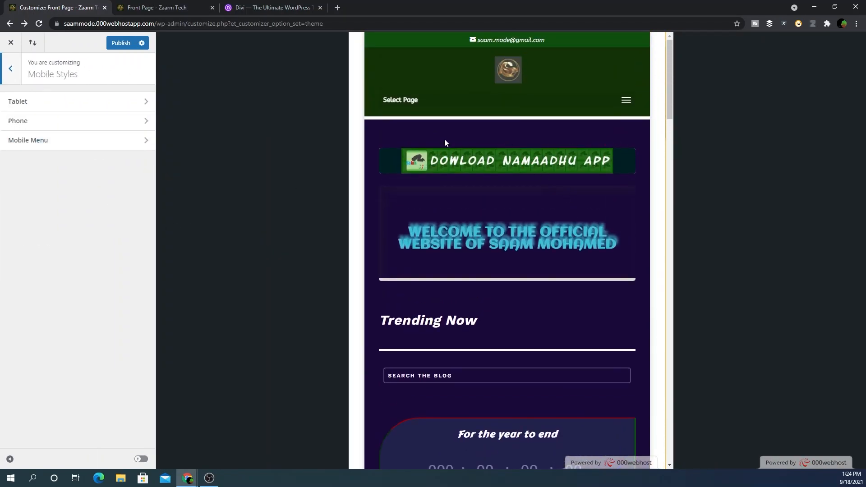
scroll("down", 3)
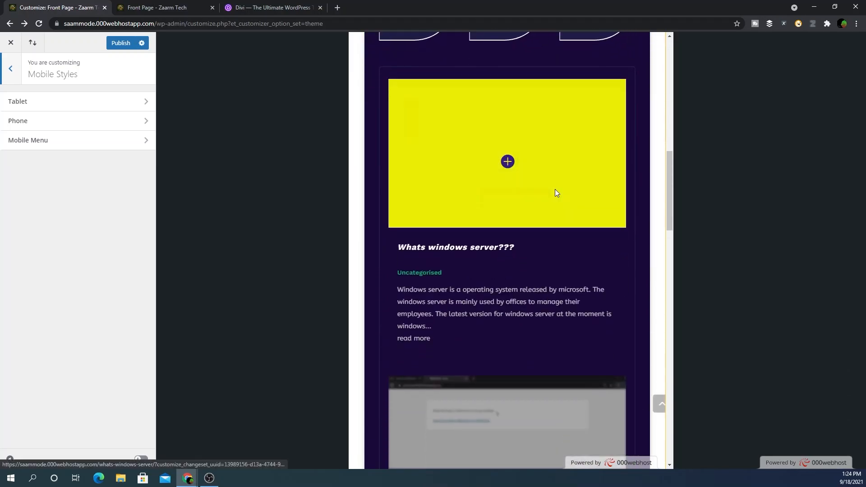
left_click(10, 68)
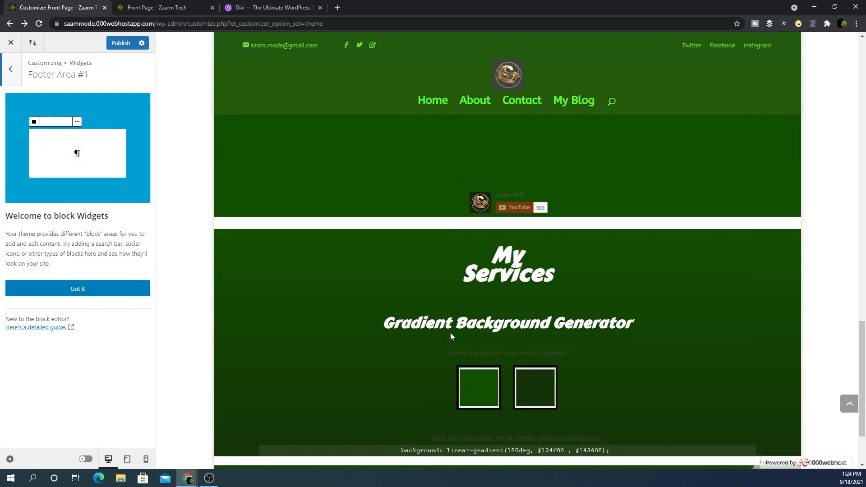
- Exit Footer Area #1 to the main Customizer menu and publish the changes
scroll("down", 3)
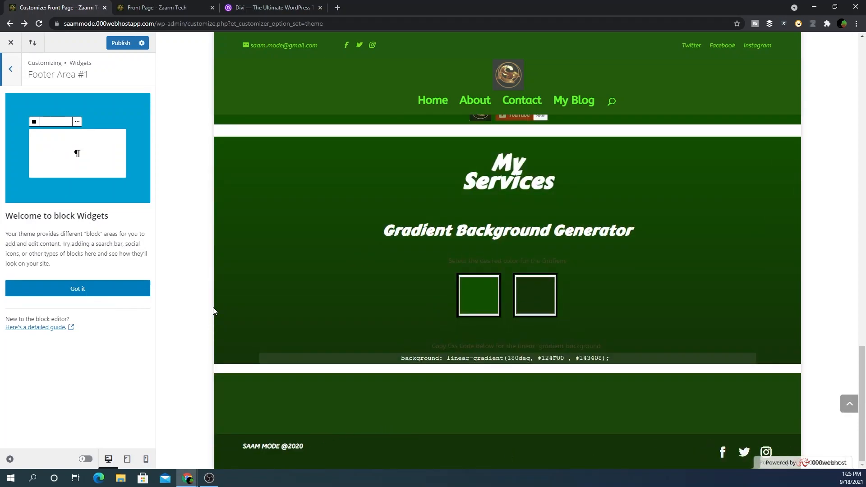
left_click(10, 69)
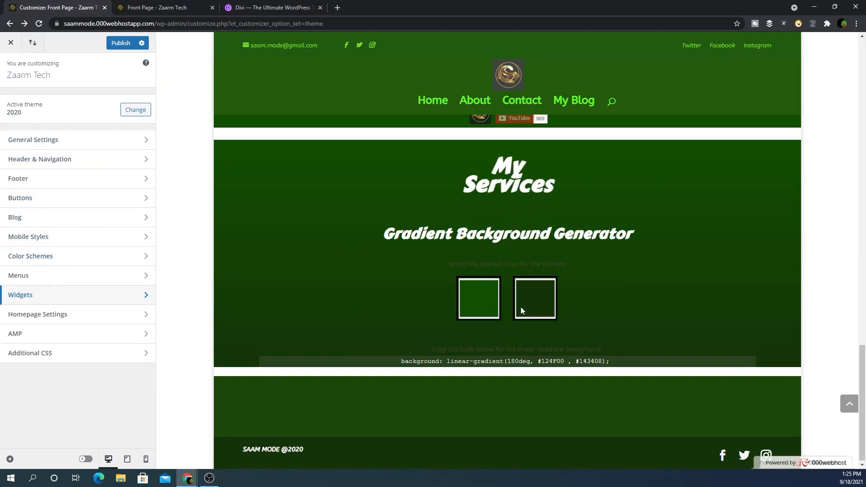
left_click(120, 44)
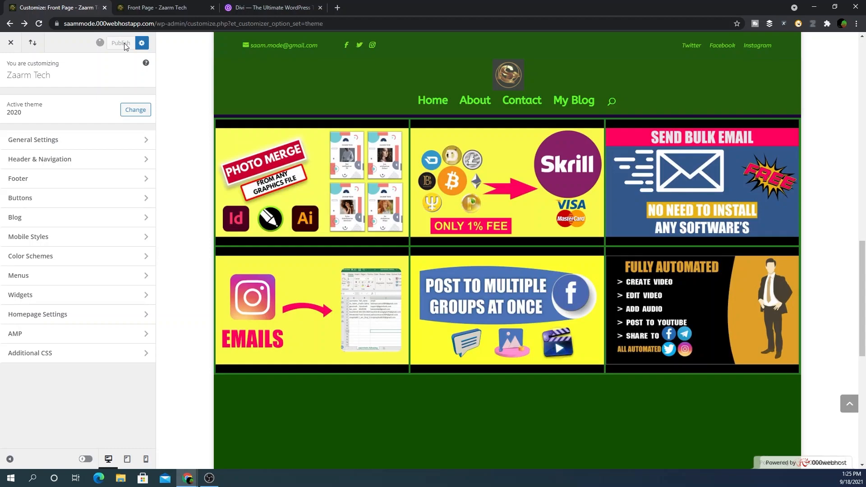
left_click(120, 43)
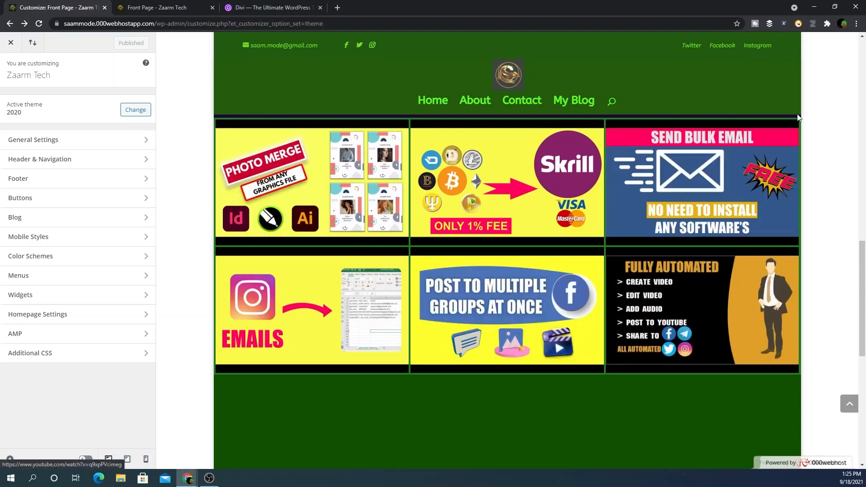
mouse_move(357, 93)
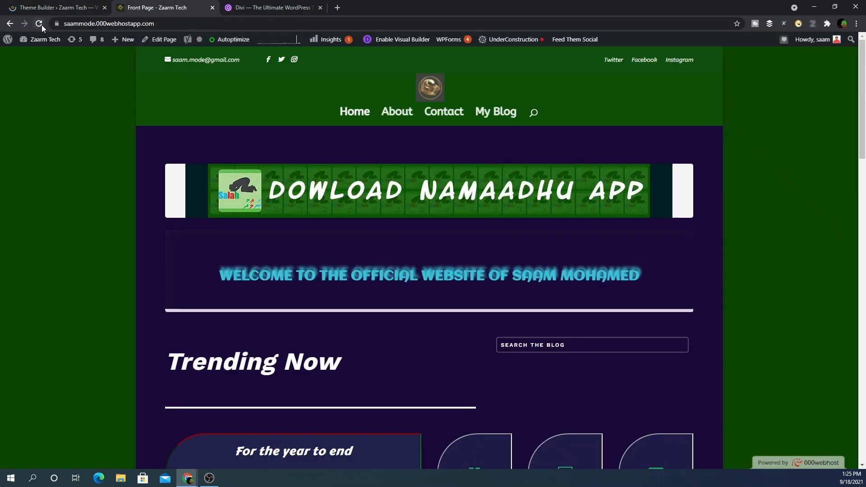
- Reload and scroll the Zaarm Tech front page with its white background, then return to Theme Builder
left_click(39, 24)
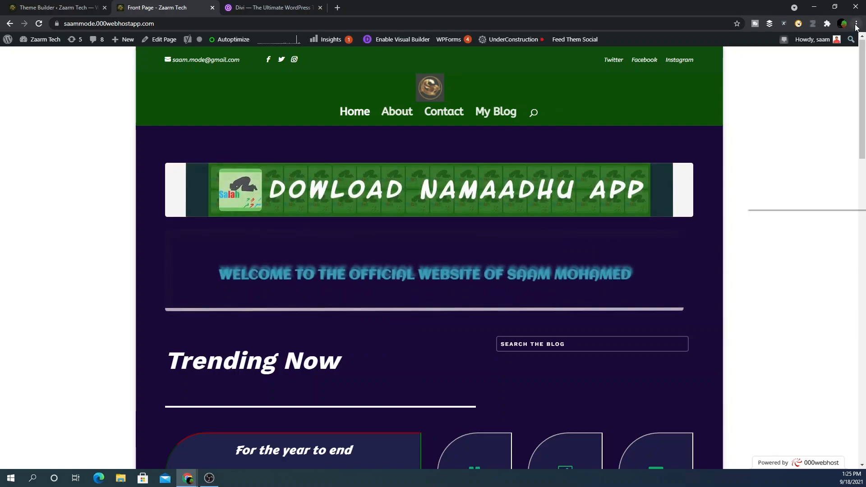
left_click(857, 24)
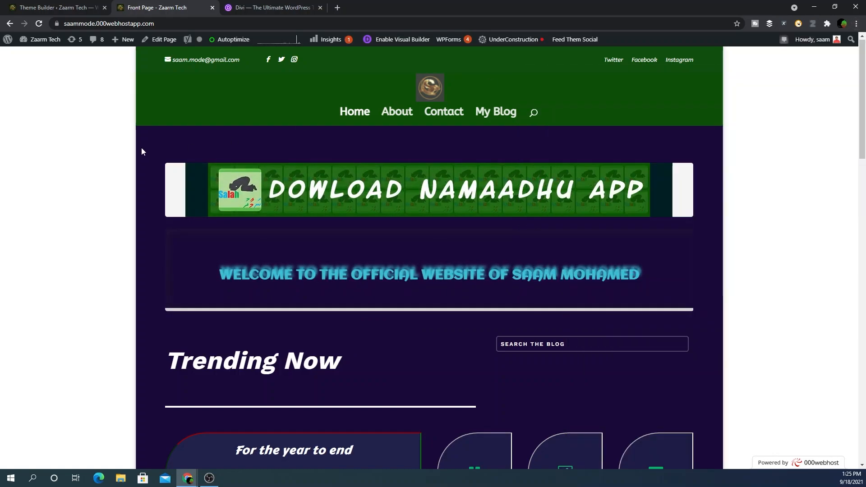
scroll("down", 3)
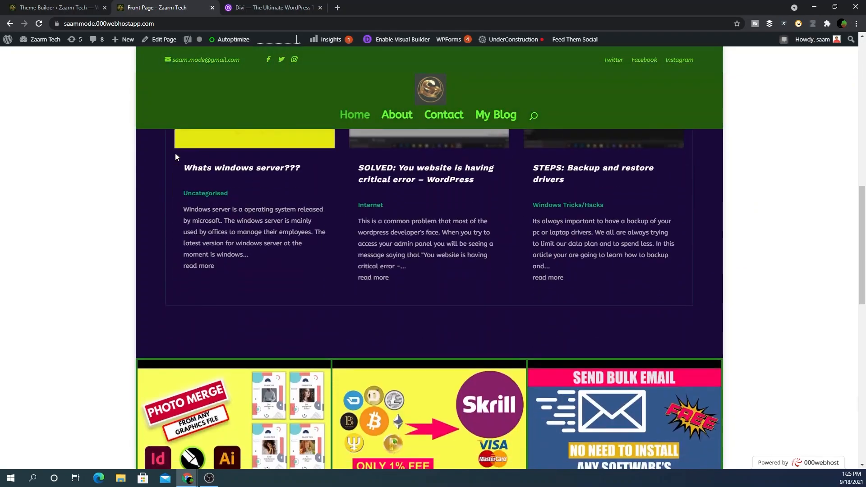
scroll("down", 3)
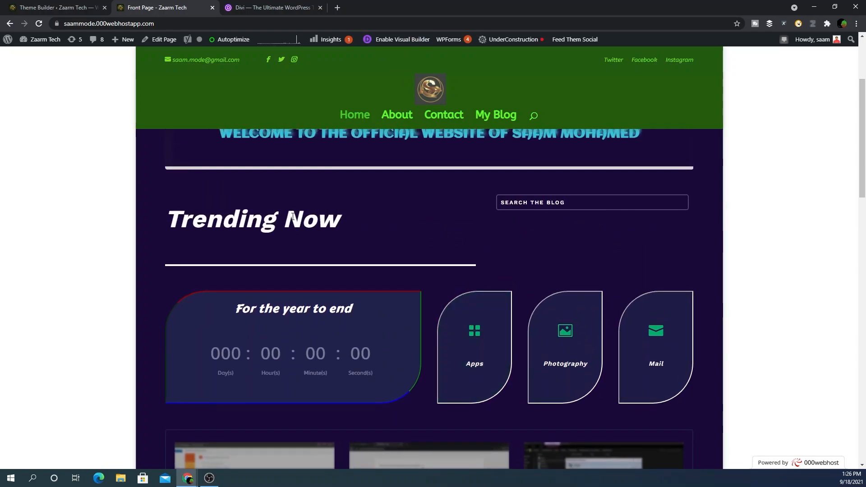
scroll("down", 3)
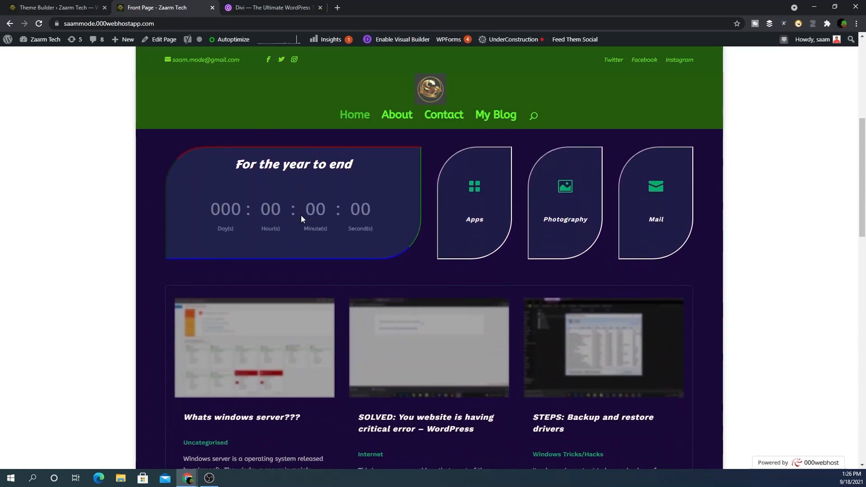
scroll("down", 3)
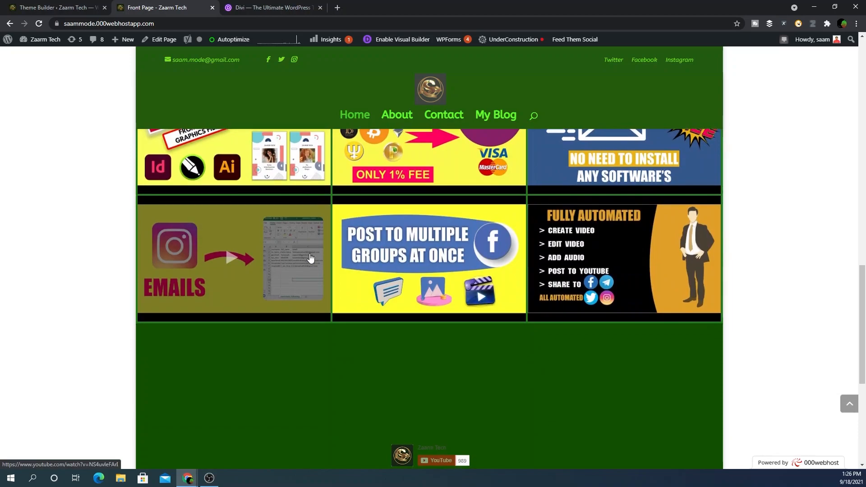
left_click(53, 8)
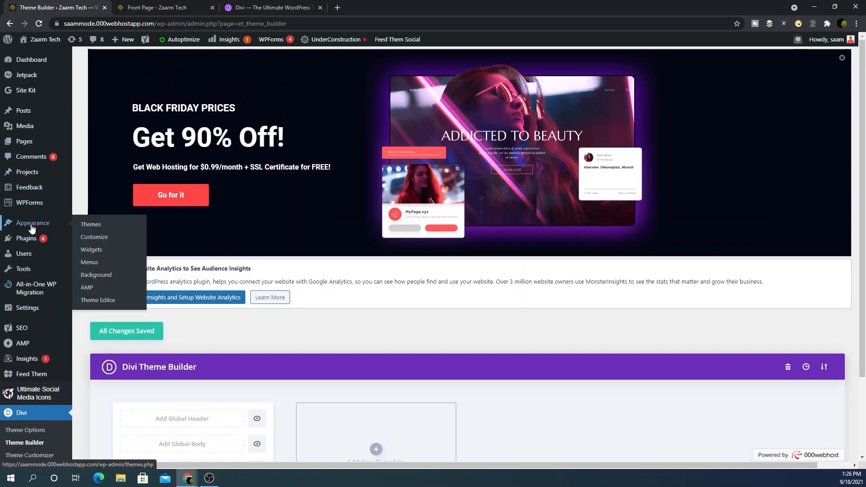
- Browse Elegant Themes pricing ($89 yearly, $249 lifetime) and dismiss the Risk Free popup
left_click(90, 225)
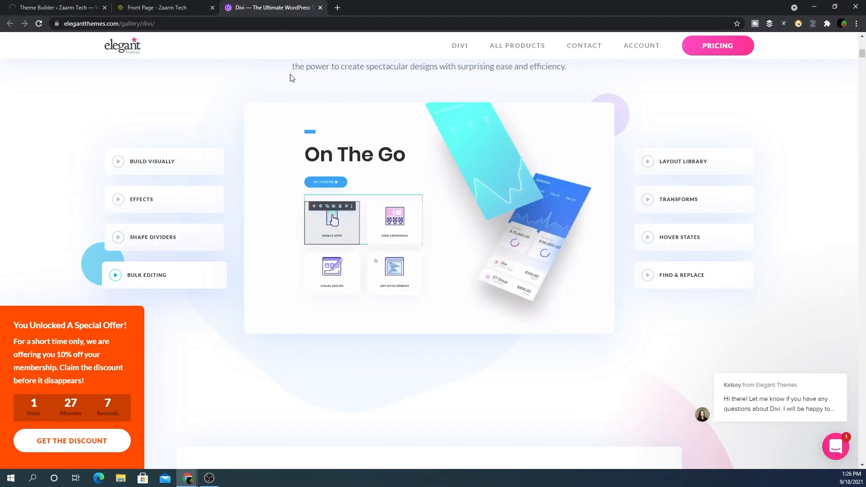
left_click(52, 7)
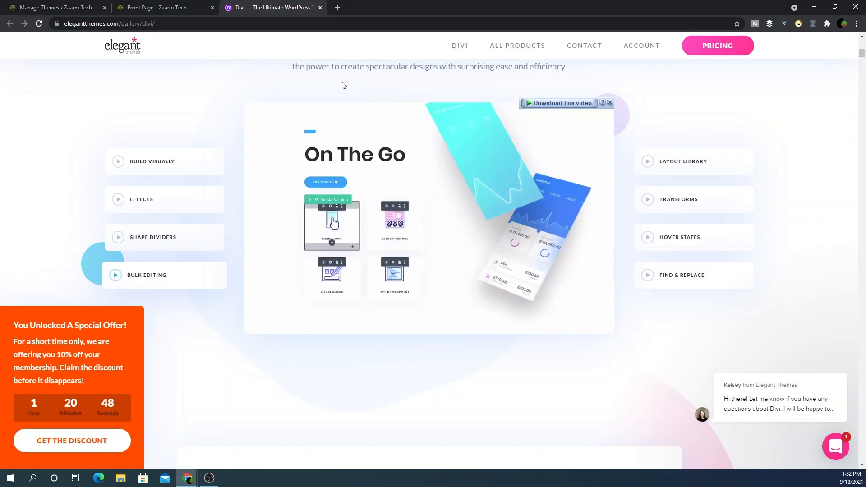
left_click(717, 45)
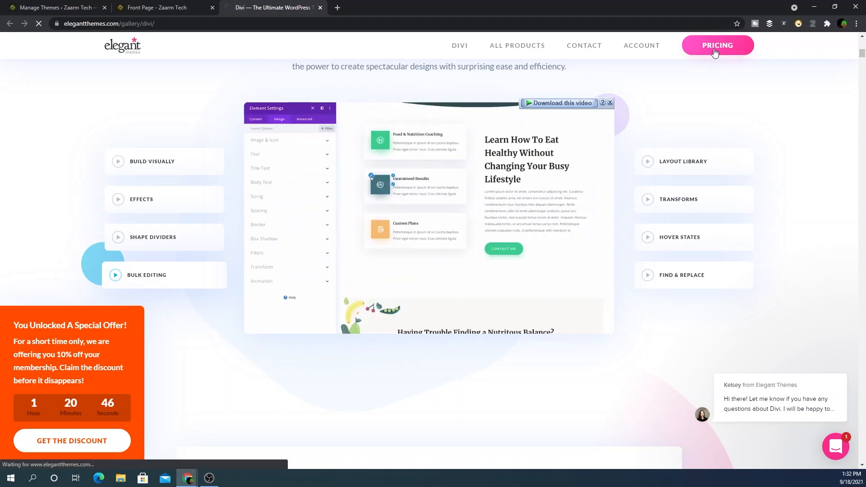
left_click(716, 45)
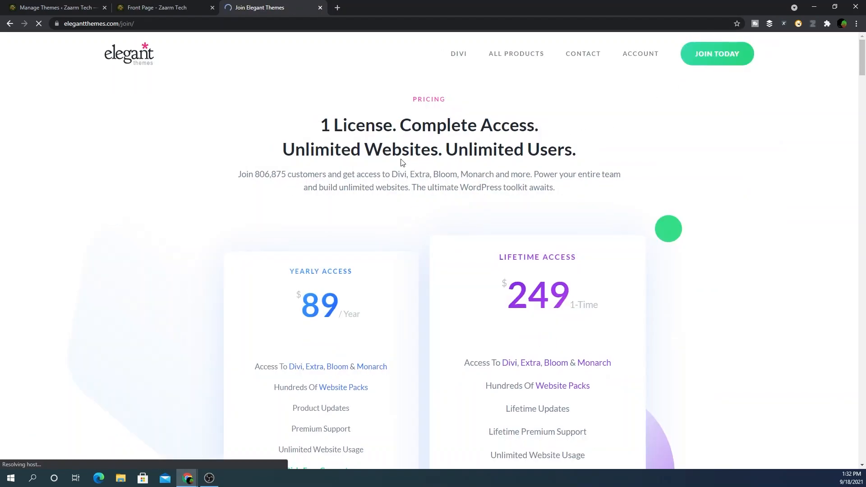
scroll("down", 3)
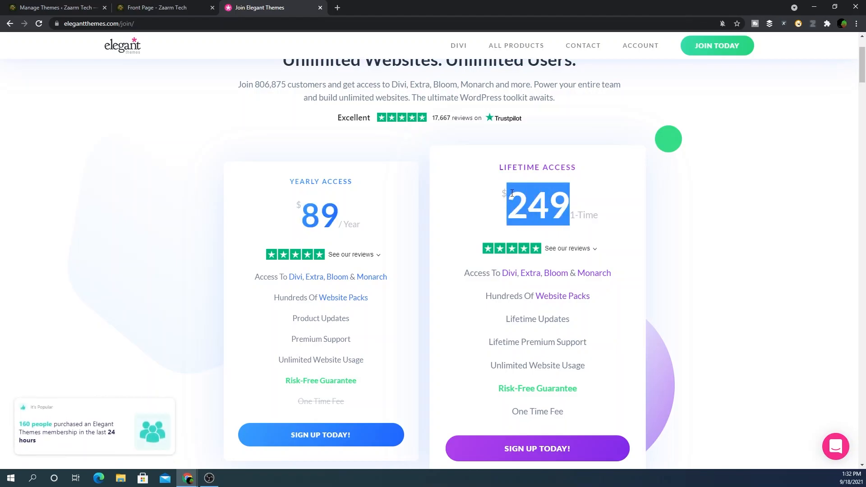
scroll("down", 3)
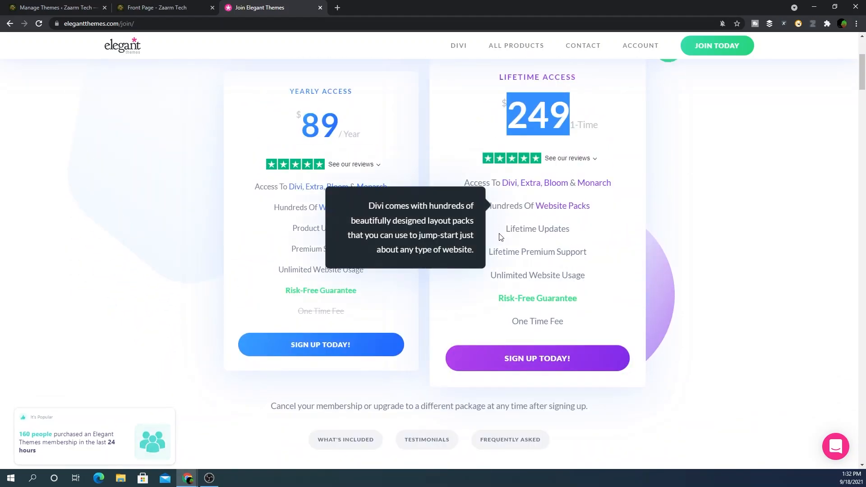
scroll("up", 3)
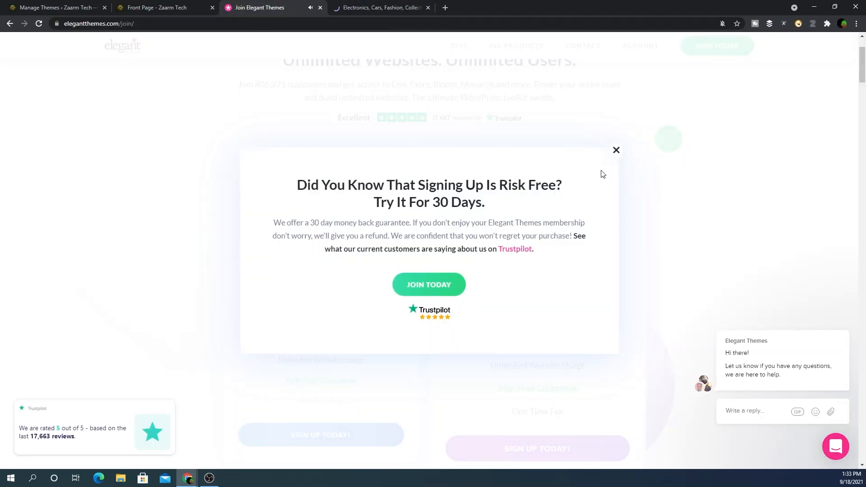
left_click(617, 150)
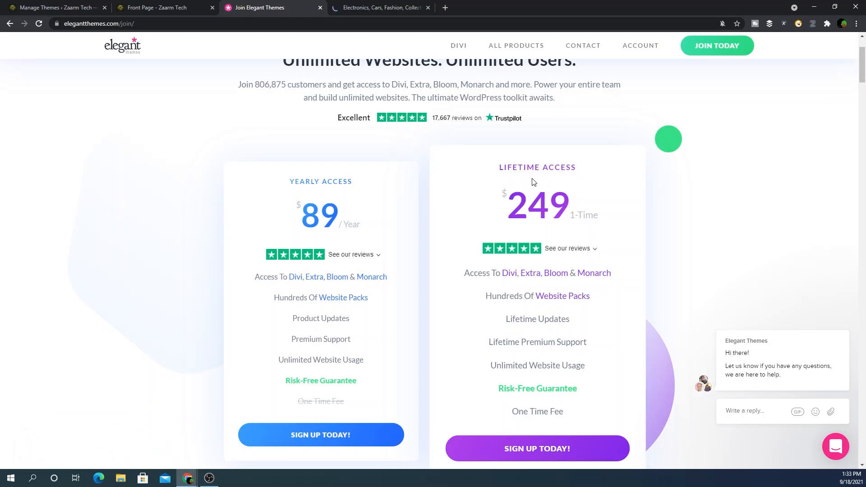
left_click(379, 7)
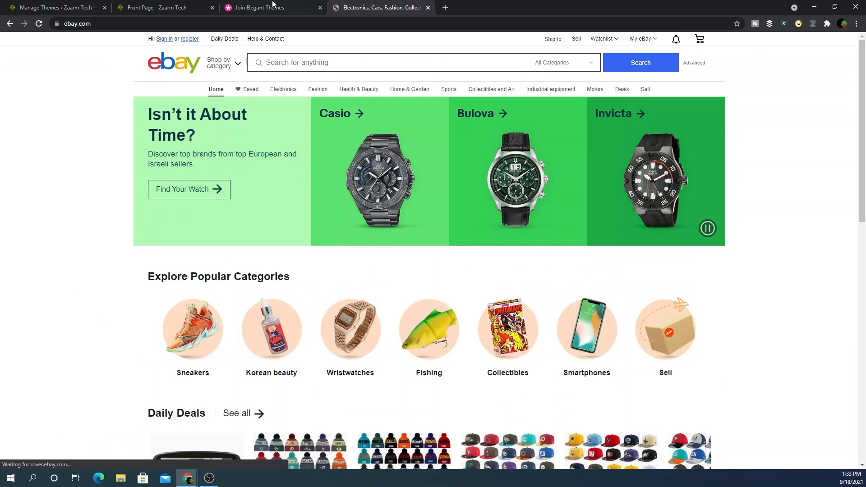
left_click(273, 7)
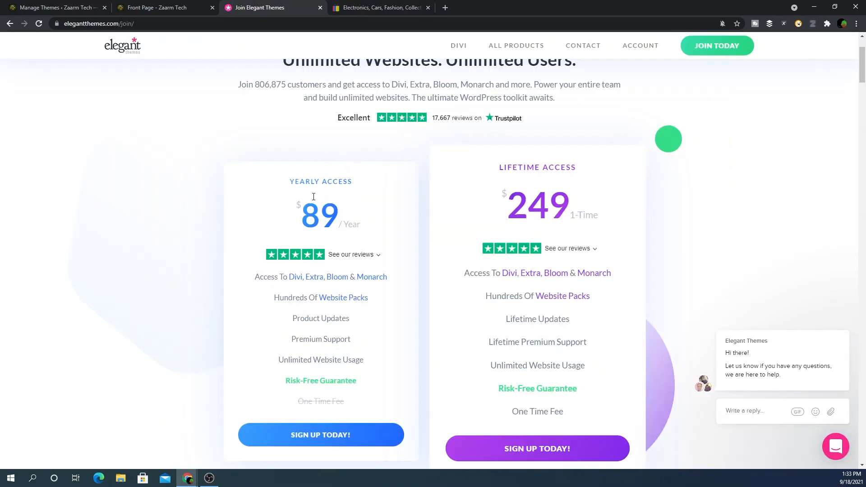
left_click(55, 8)
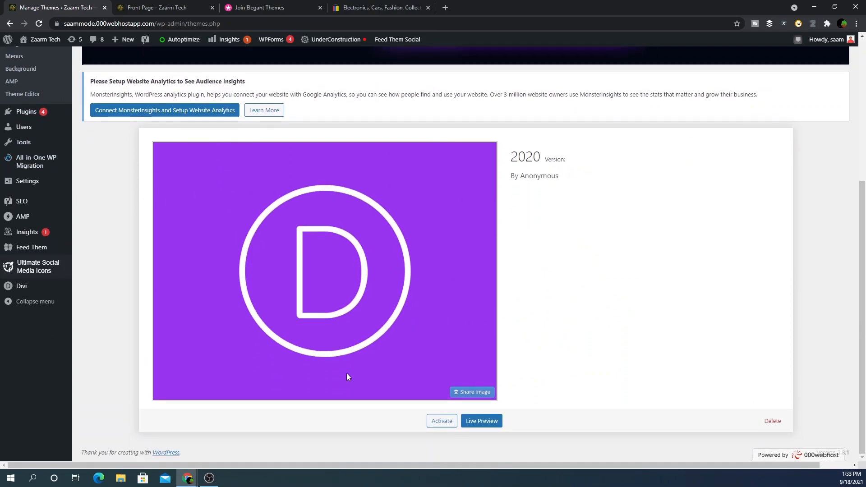
mouse_move(396, 280)
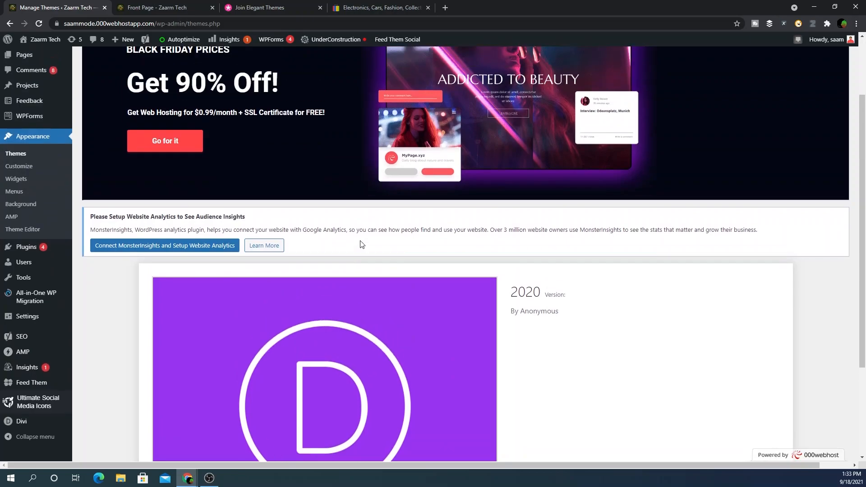
scroll("down", 3)
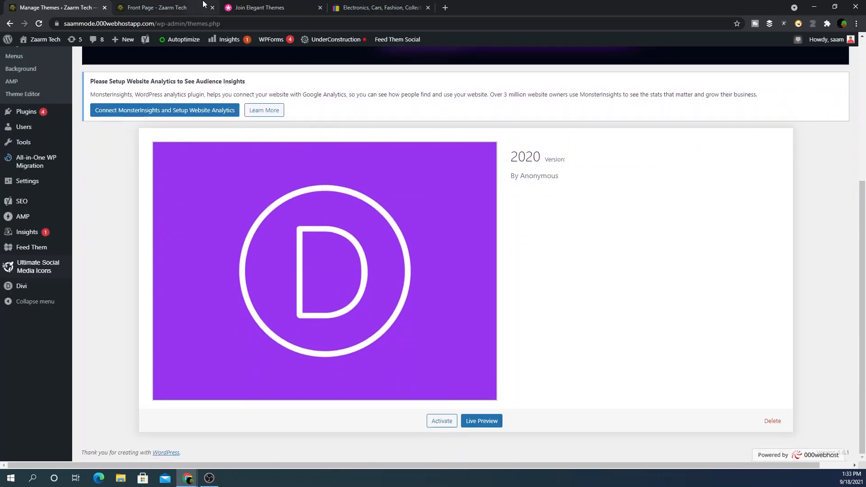
left_click(258, 7)
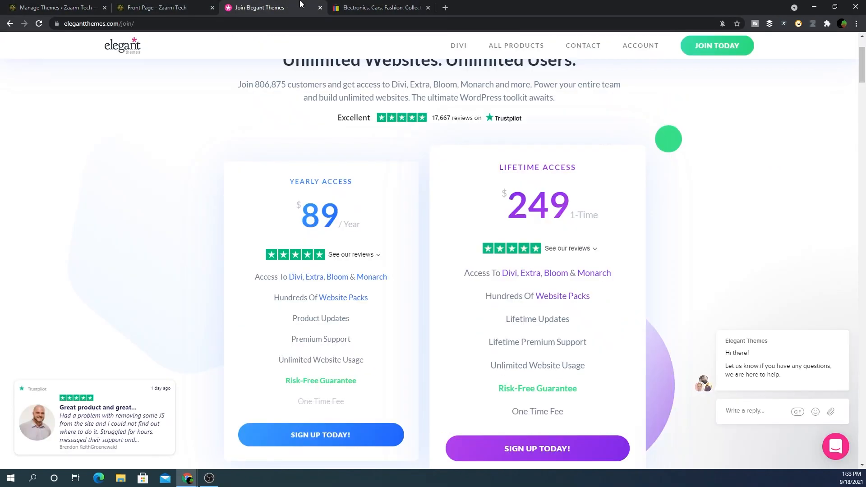
- Search eBay for 'div' to find Divi listings
left_click(381, 7)
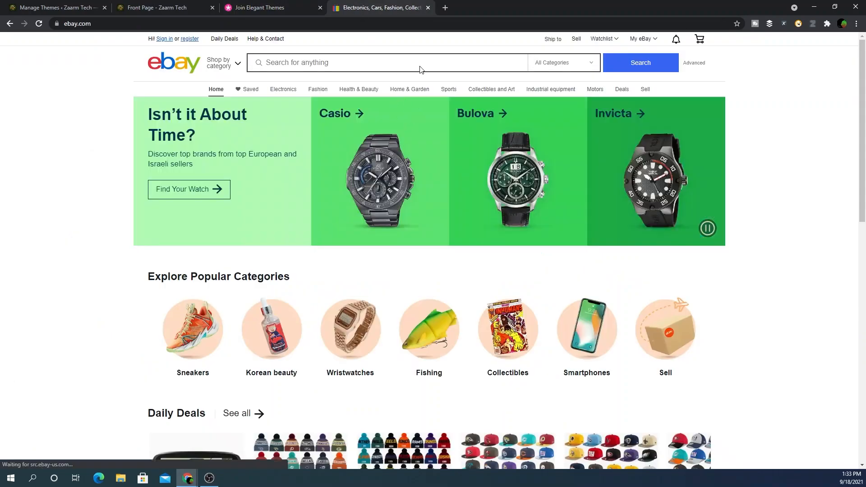
type("div")
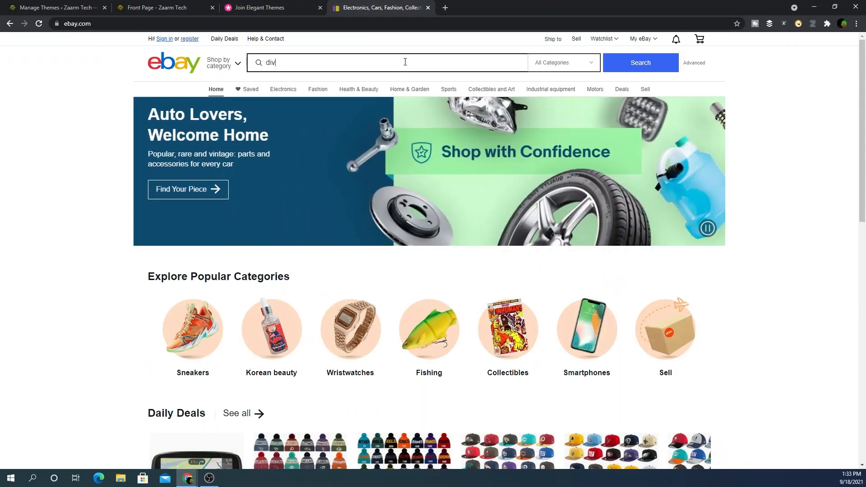
left_click(640, 62)
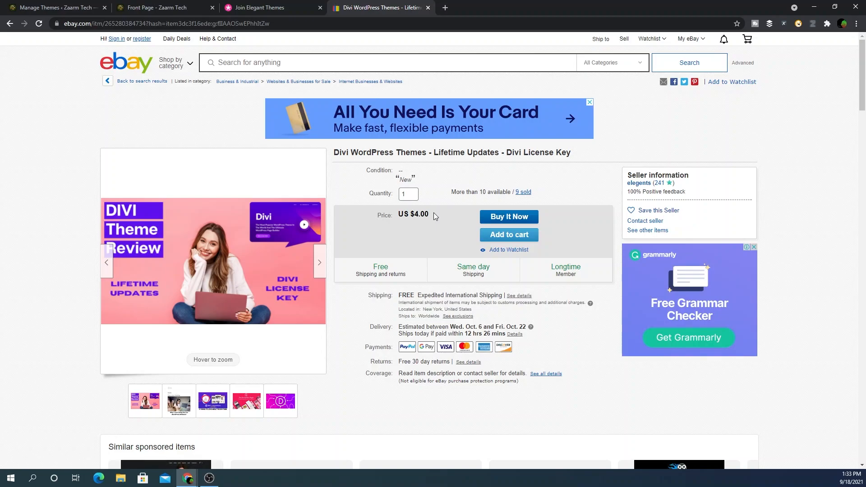
mouse_move(483, 200)
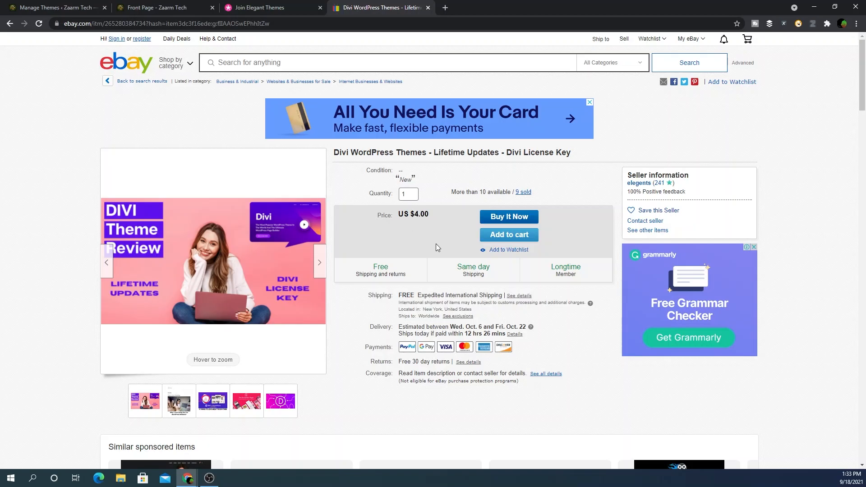
- Review the US $4.00 Divi lifetime license listing, its images and similar items
scroll("down", 3)
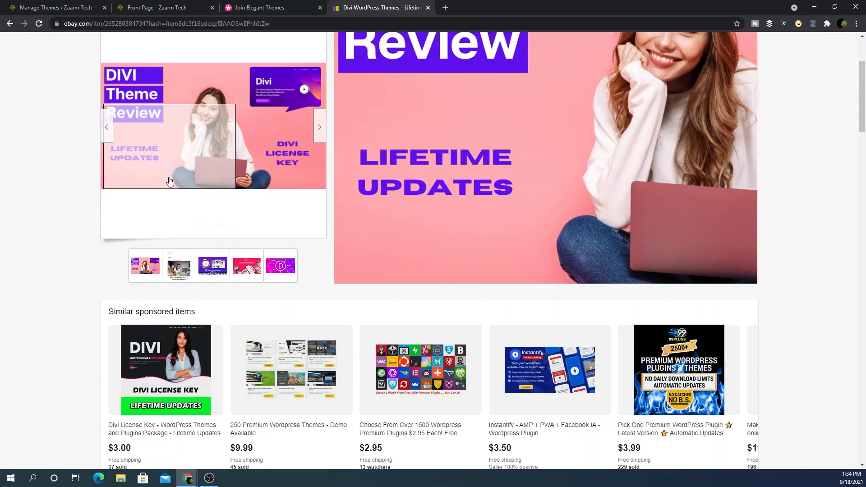
scroll("up", 3)
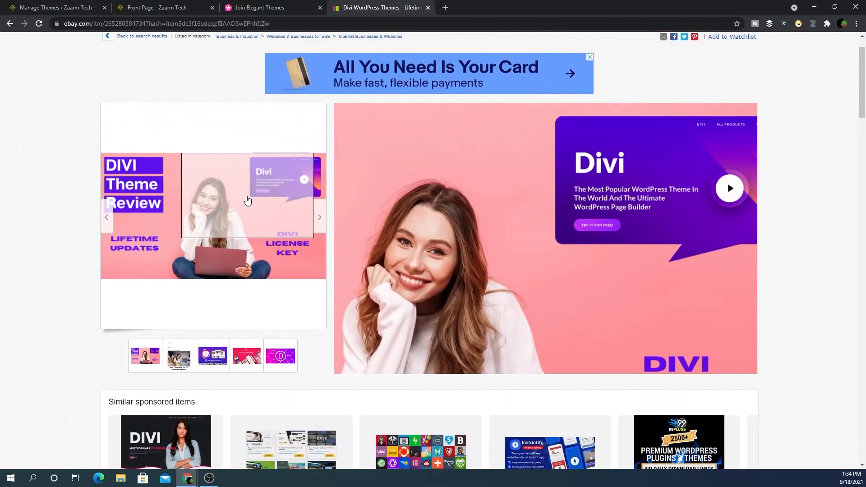
scroll("down", 3)
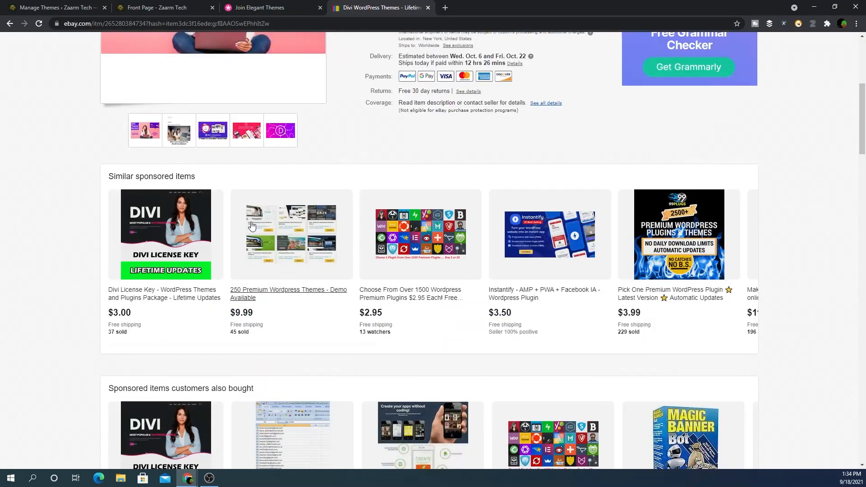
scroll("down", 3)
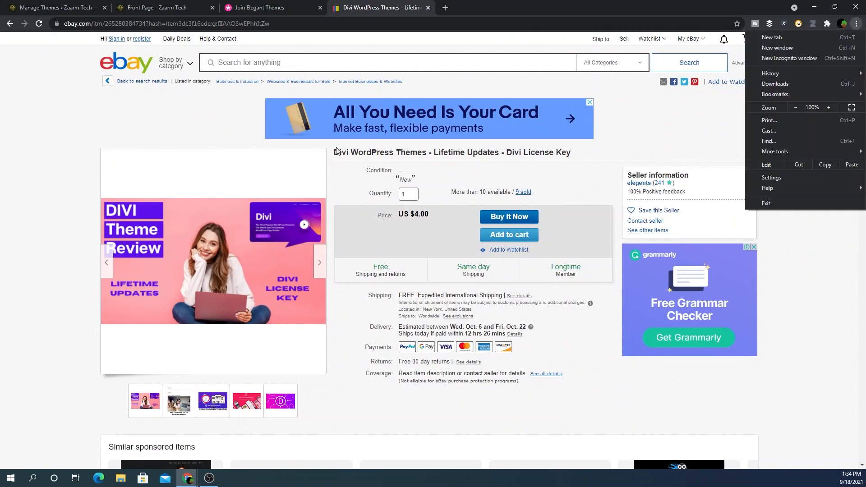
left_click(442, 9)
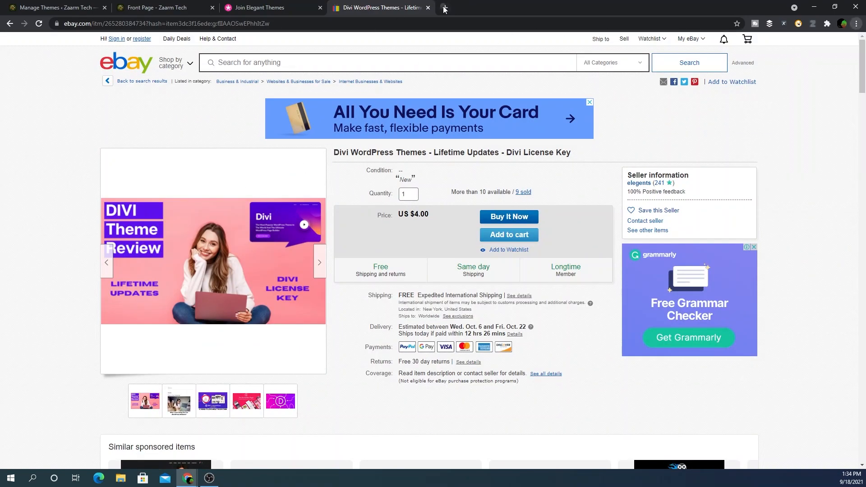
- Sign in to 000webhost in a new tab and open the saammode site's File Manager page
left_click(443, 7)
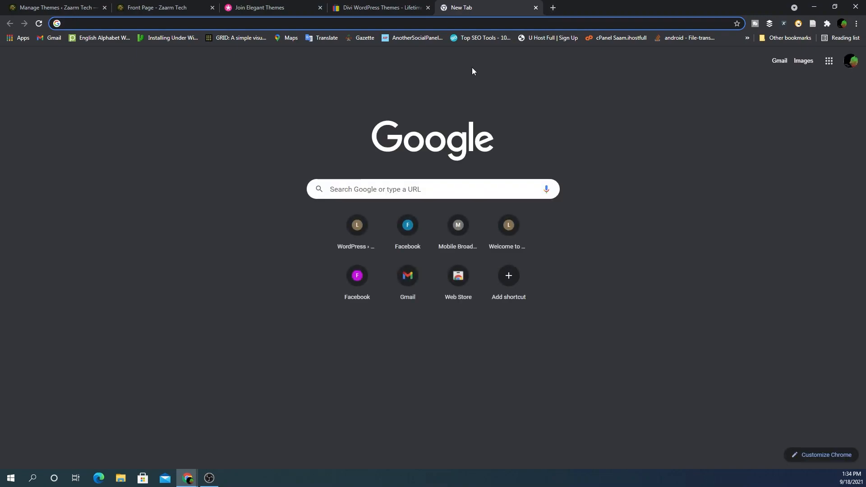
type("00w")
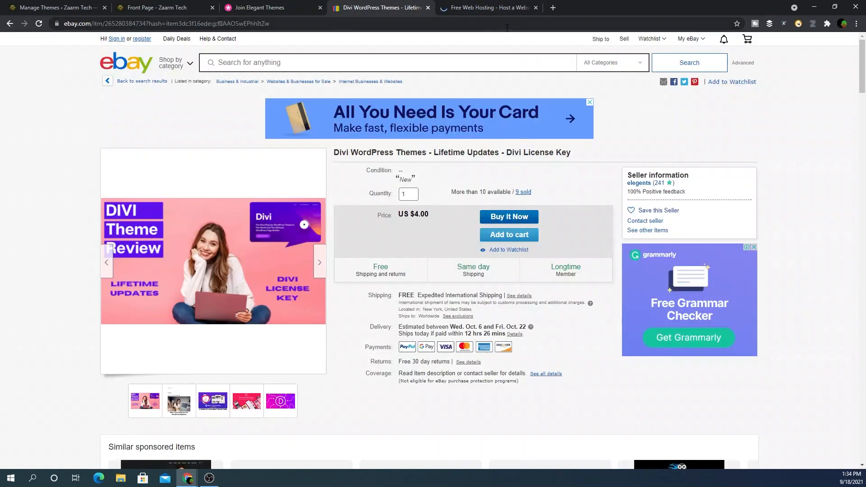
left_click(488, 8)
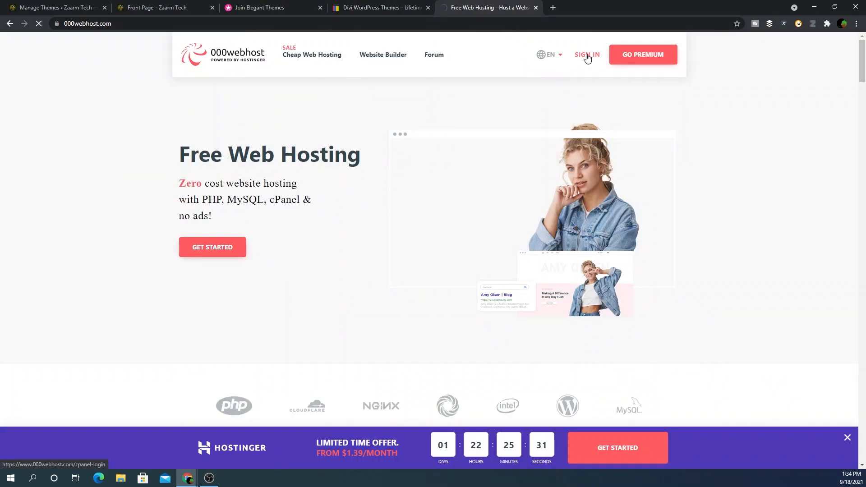
left_click(380, 7)
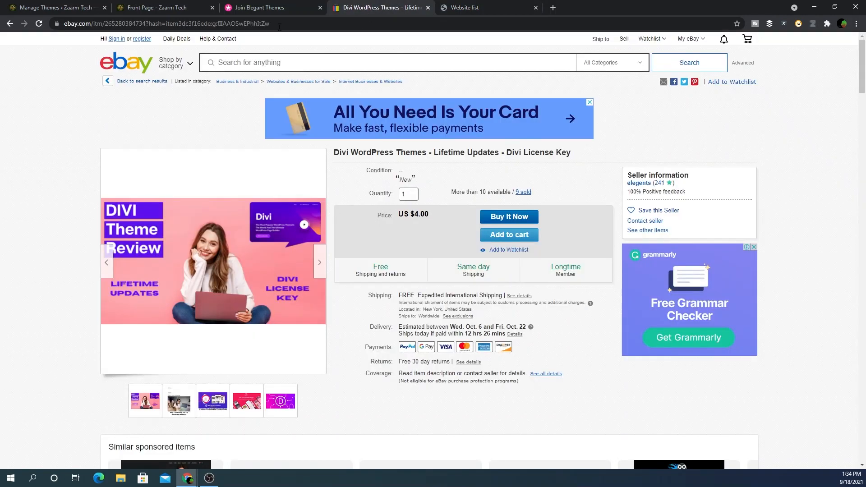
left_click(260, 7)
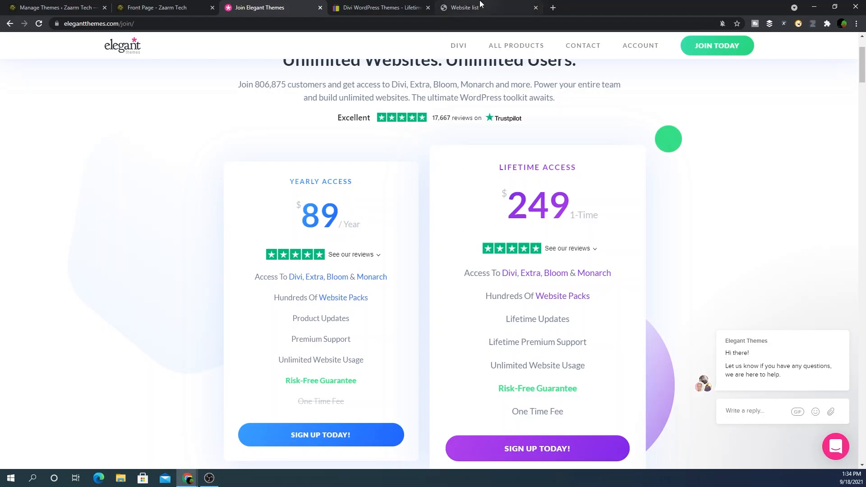
left_click(488, 8)
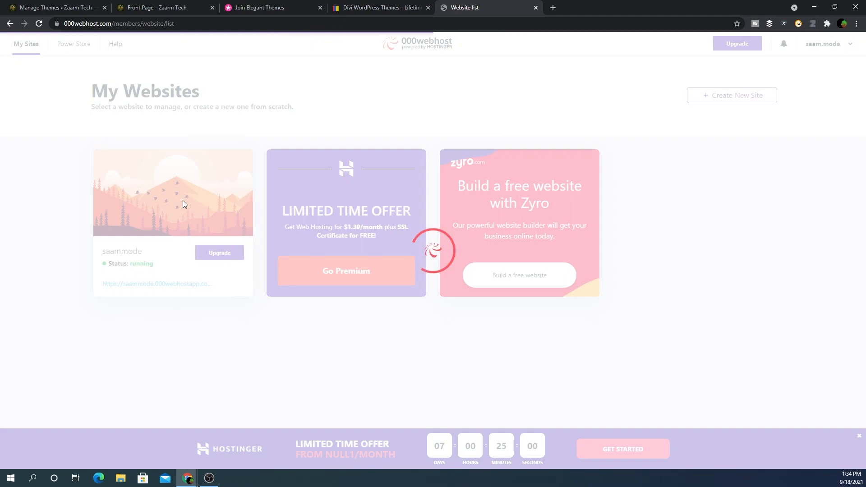
left_click(172, 192)
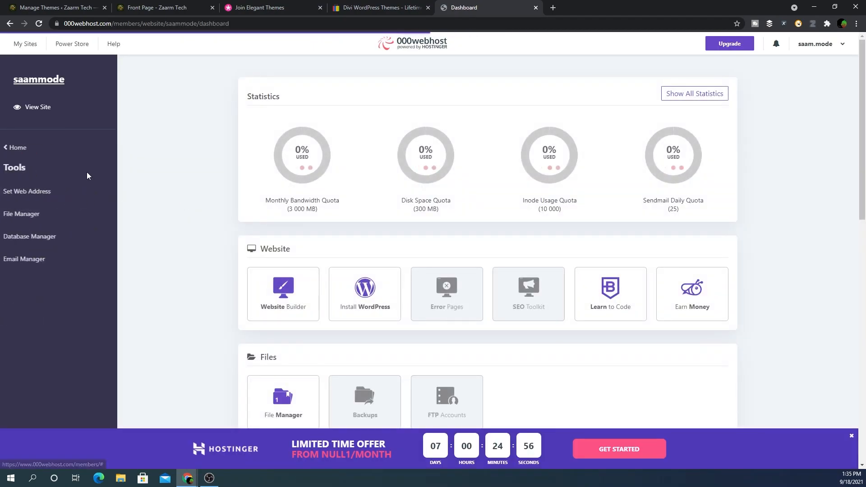
left_click(22, 214)
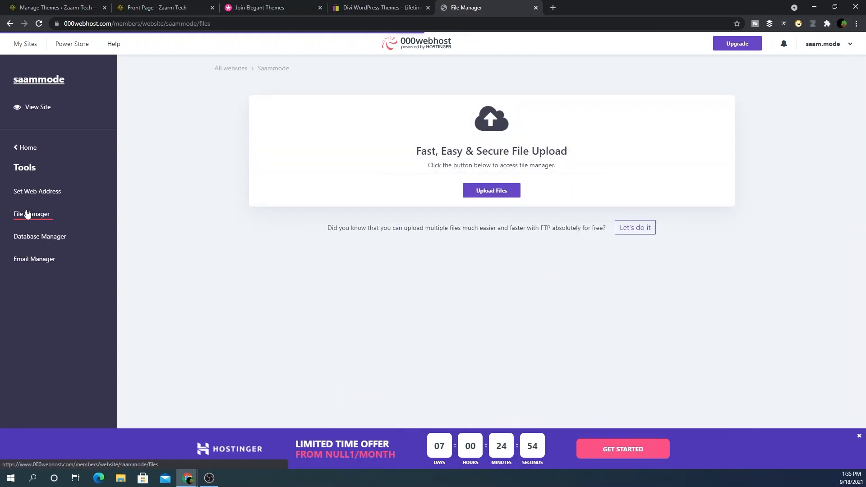
- Launch File Manager and navigate public_html > wp-content > themes to the 2020 folder
left_click(635, 227)
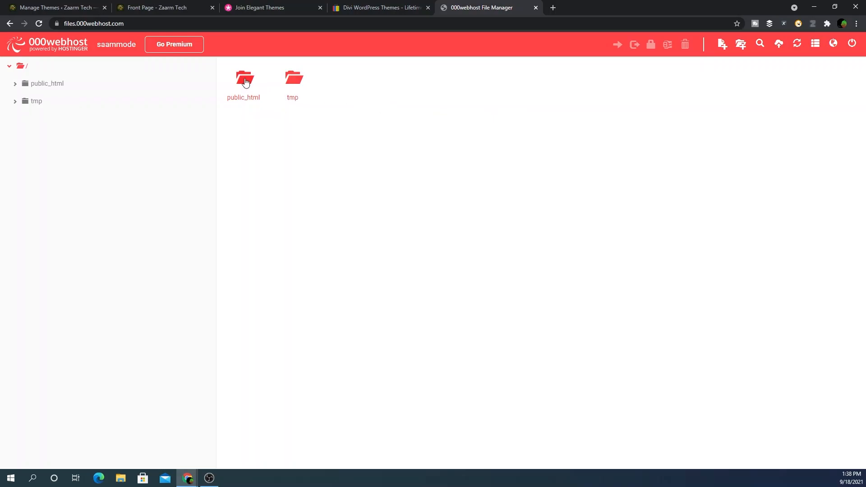
double_click(243, 82)
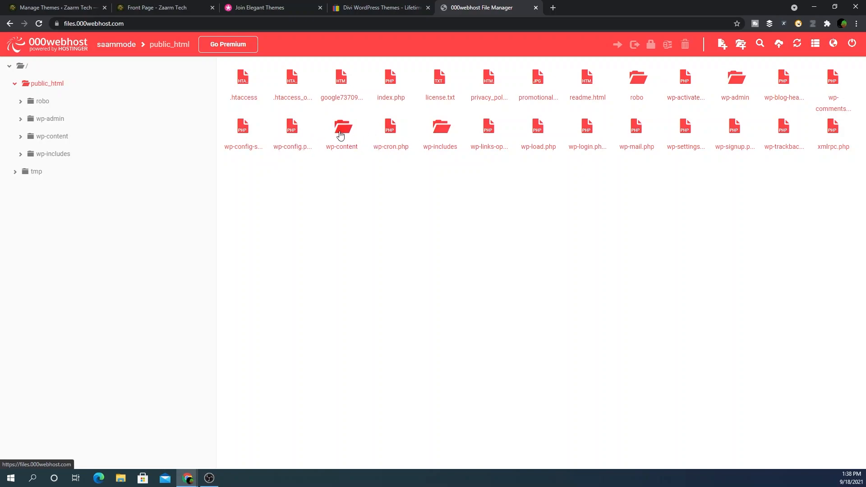
double_click(341, 133)
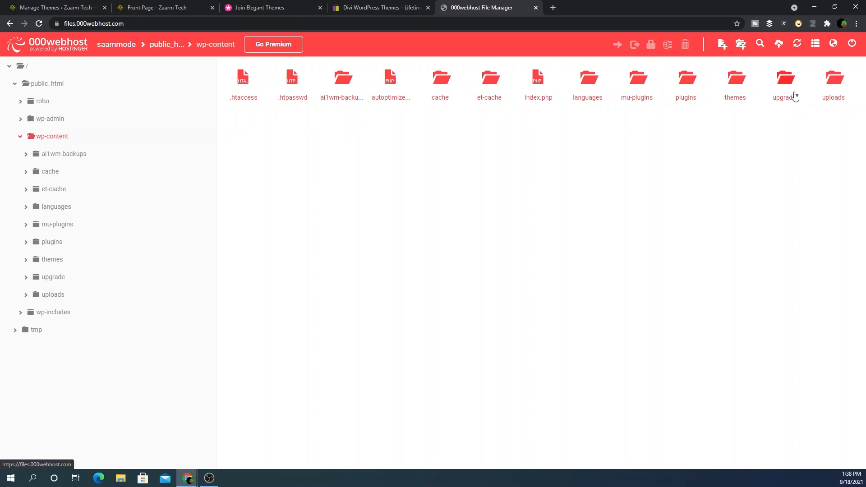
double_click(736, 77)
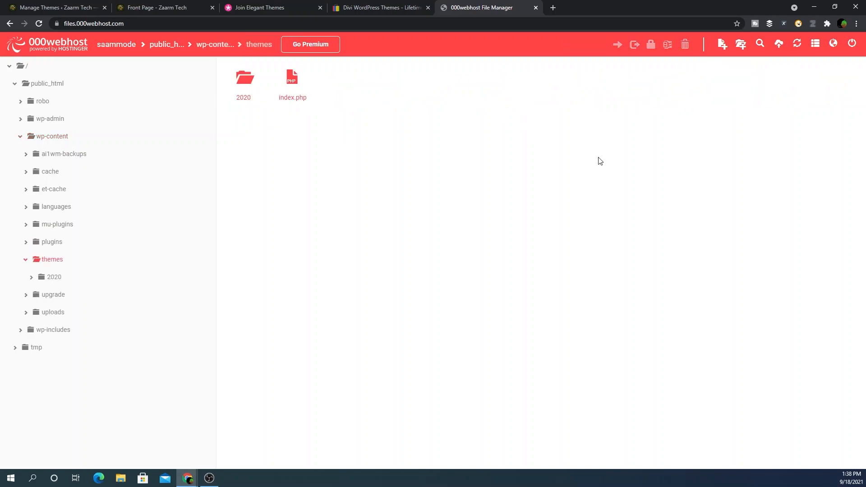
left_click(243, 83)
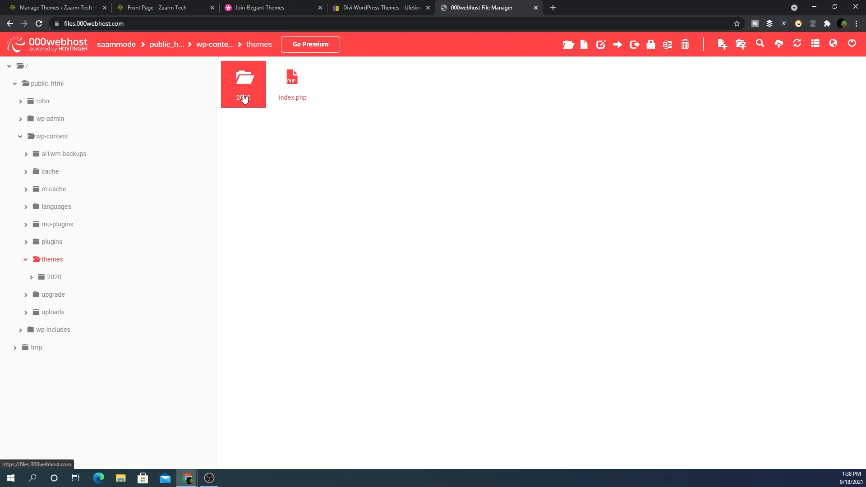
right_click(243, 83)
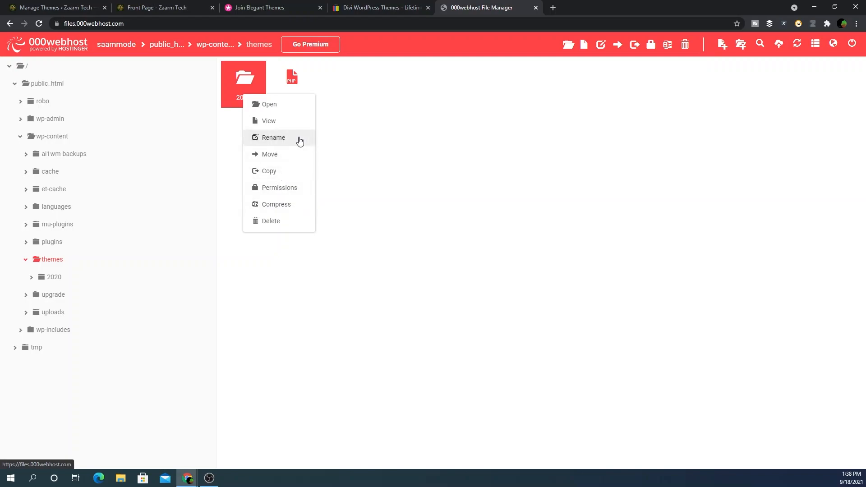
left_click(273, 137)
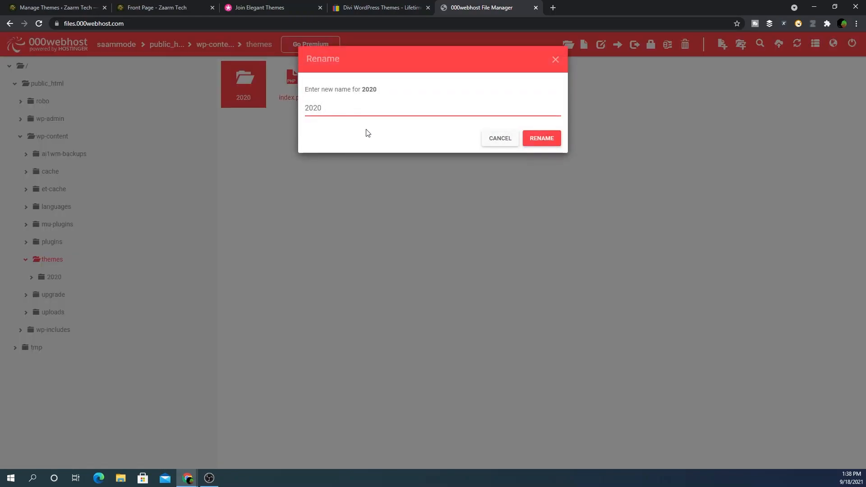
type("D")
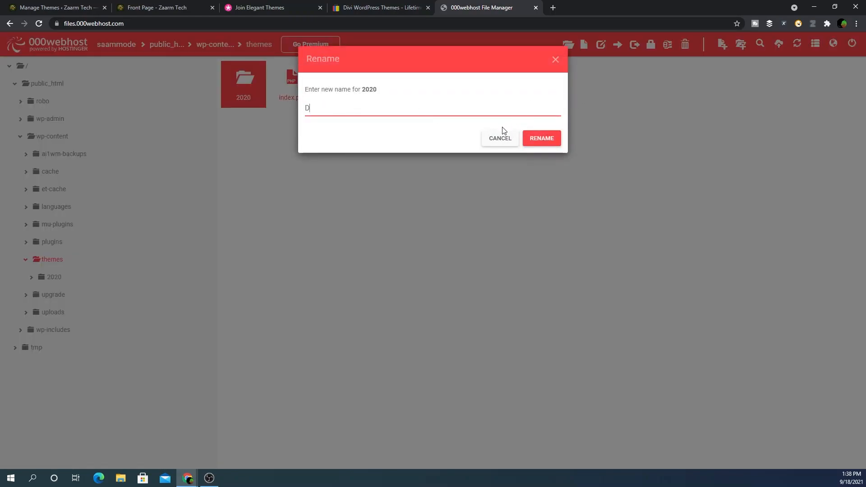
left_click(499, 138)
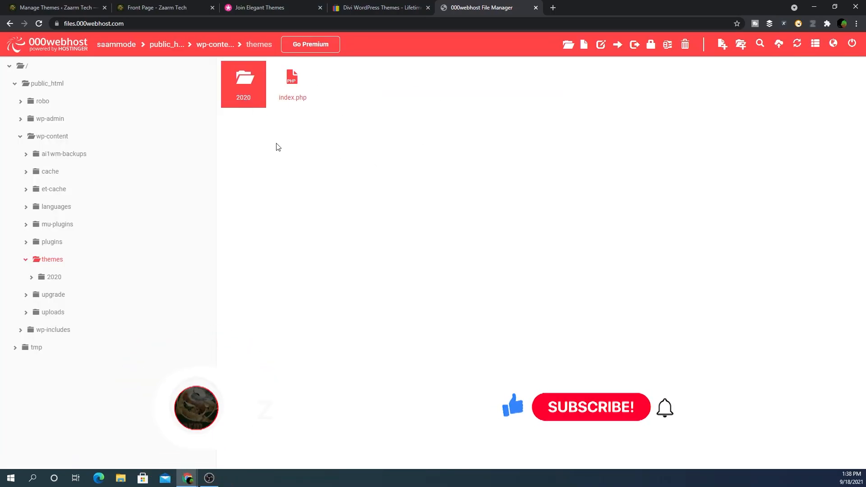
left_click(55, 7)
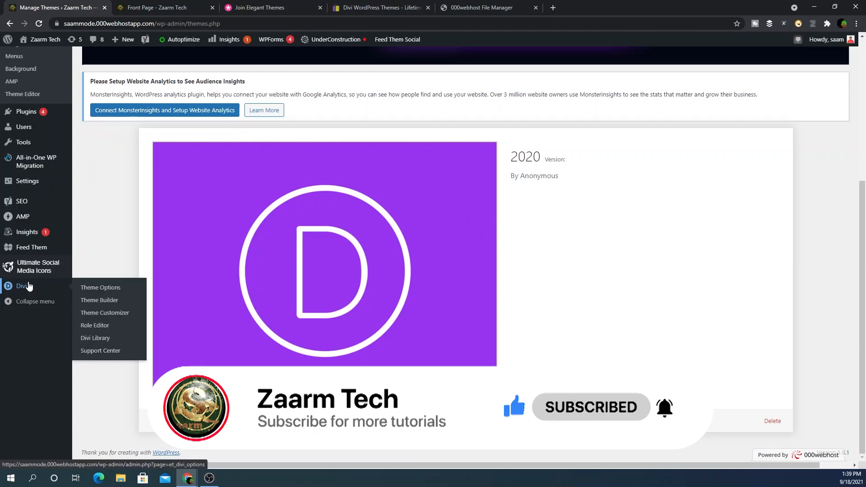
mouse_move(213, 249)
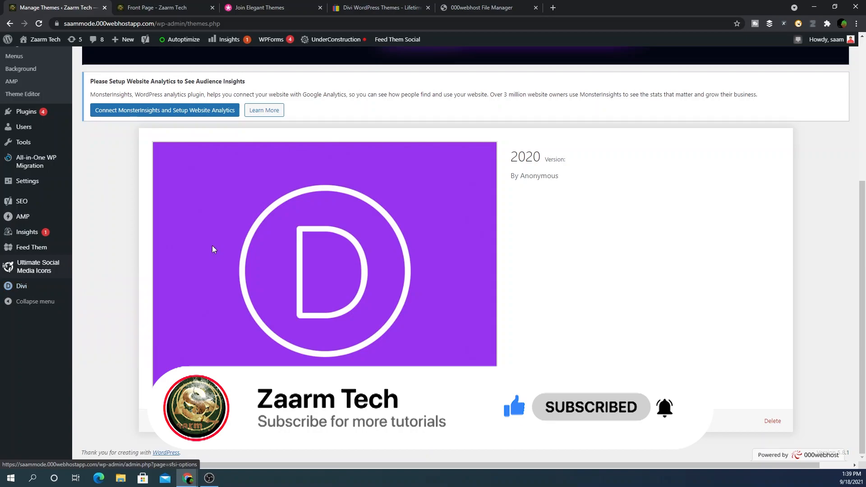